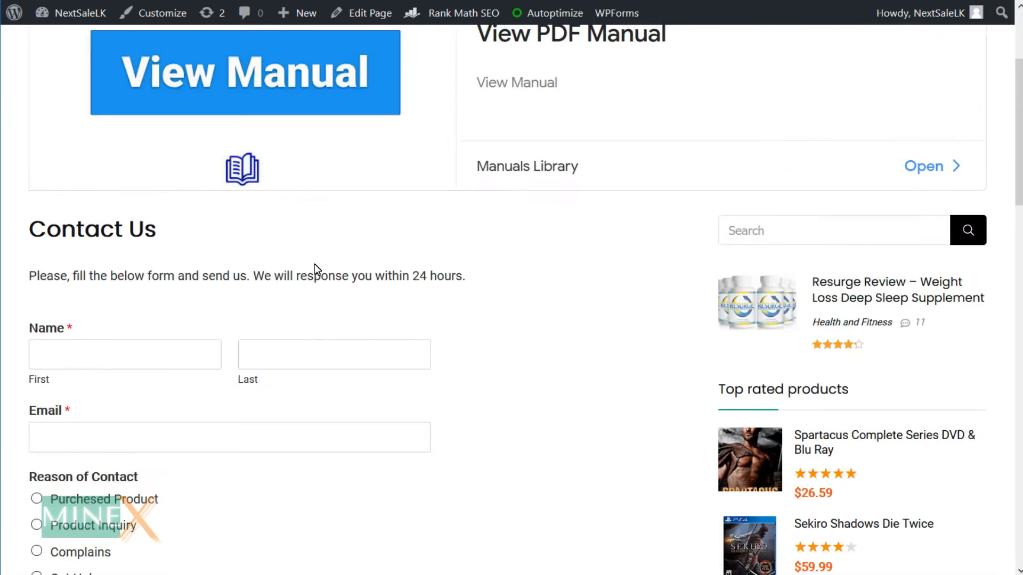
Submit the live Contact Us form with test email 'dff@b', reason Other and message 'dedsdc'.
text(dff@b)
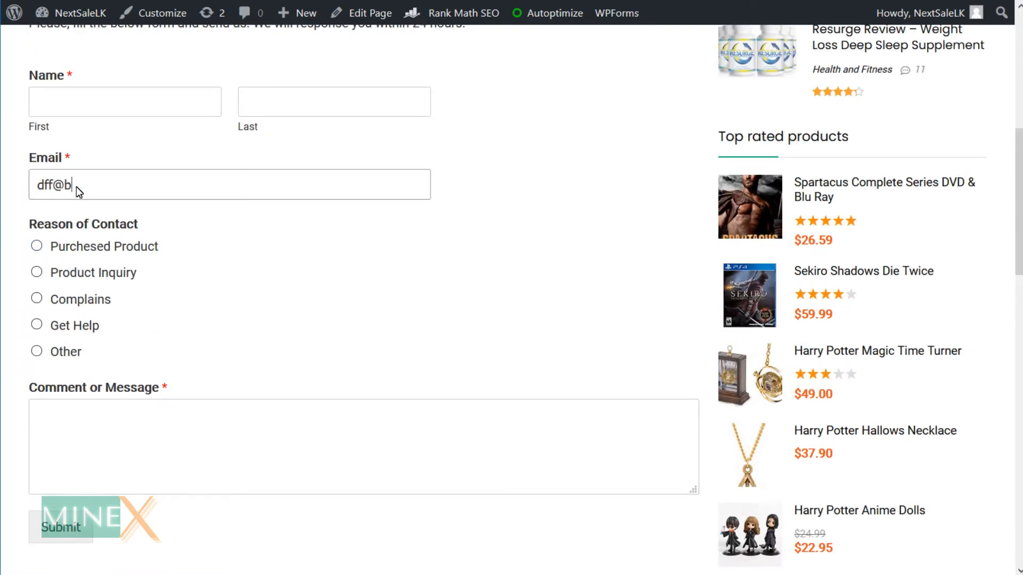
text(dedsdc dfdf fsd)
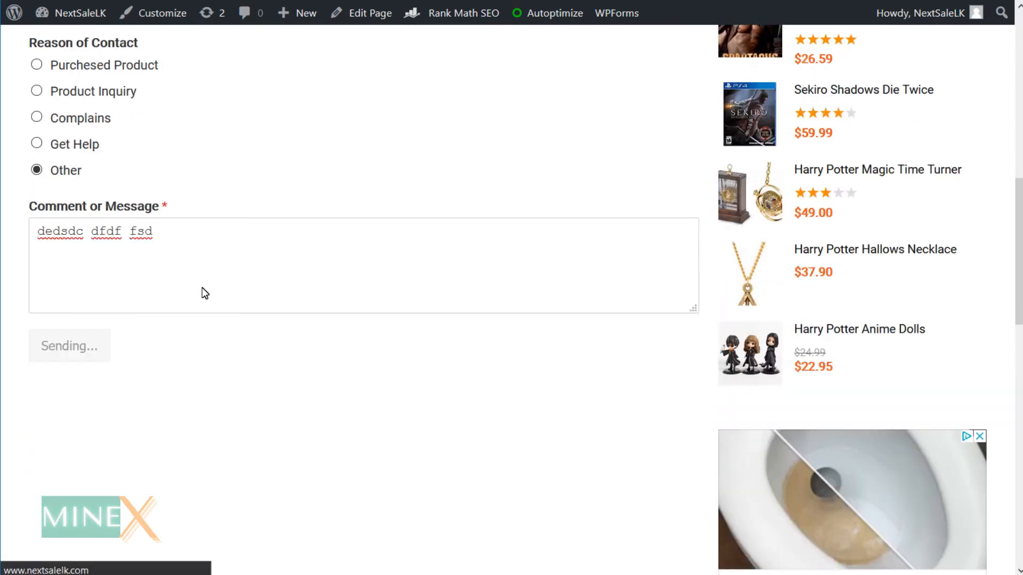
click(68, 345)
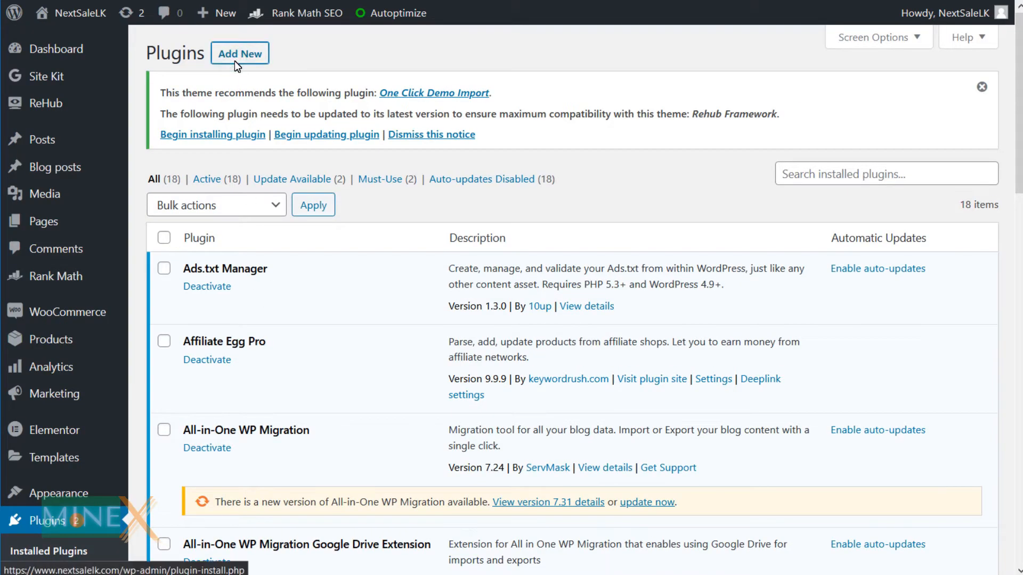
Search plugins for 'wp forms' and install Contact Form by WPForms.
click(240, 54)
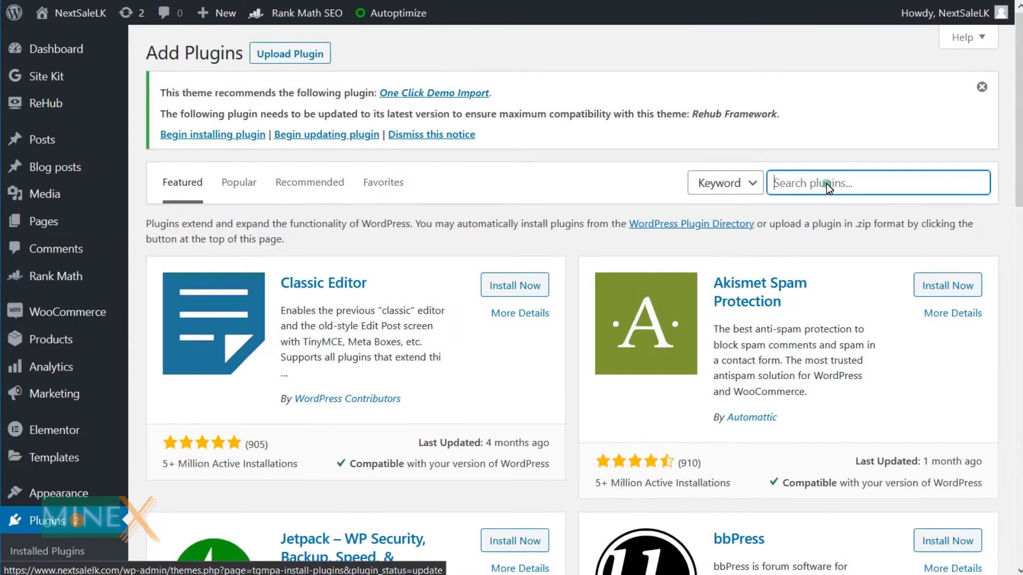
text(wp forms)
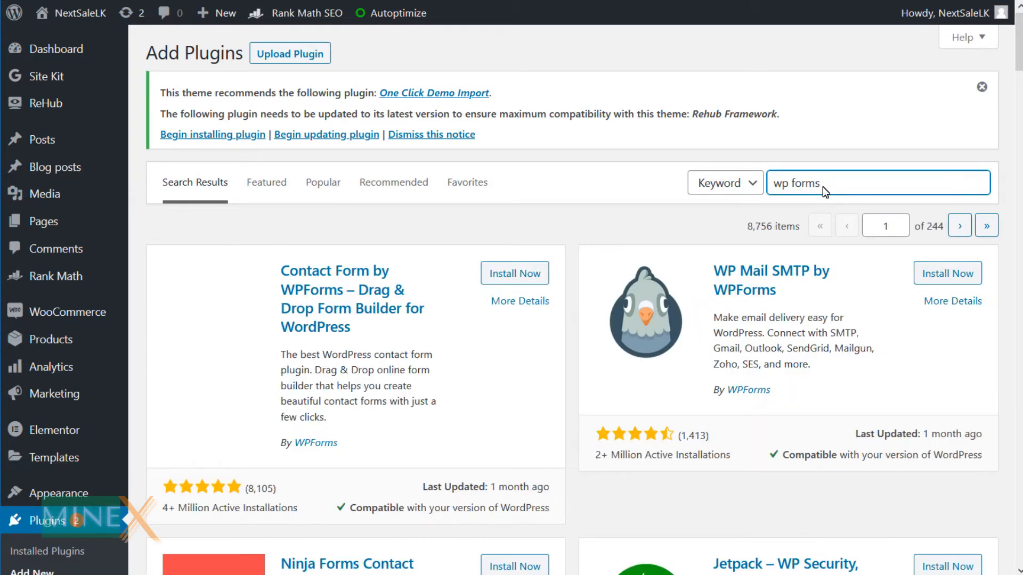
click(515, 273)
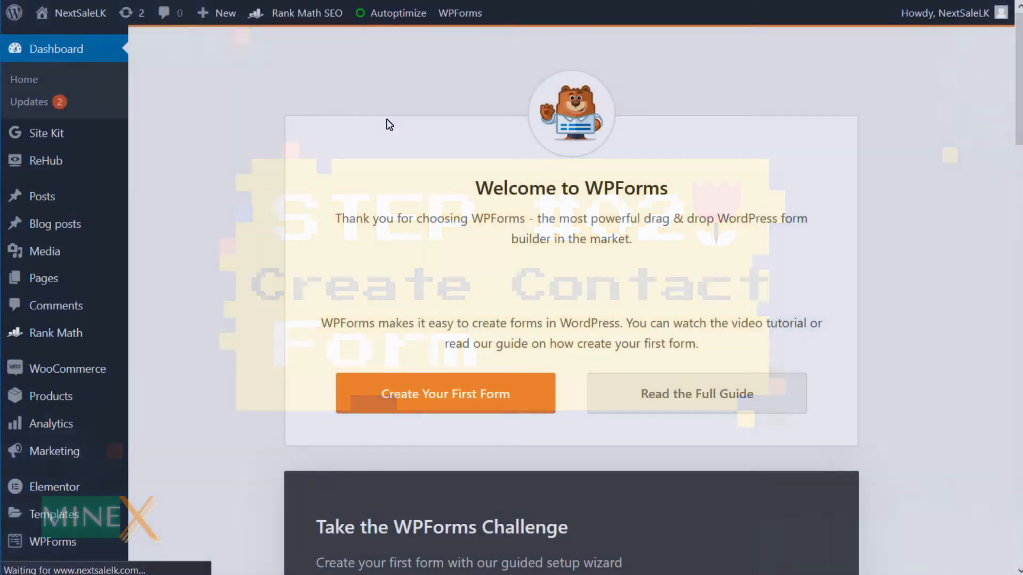
Review the WPForms welcome and empty Forms Overview, then start a new form.
scroll(down, 3)
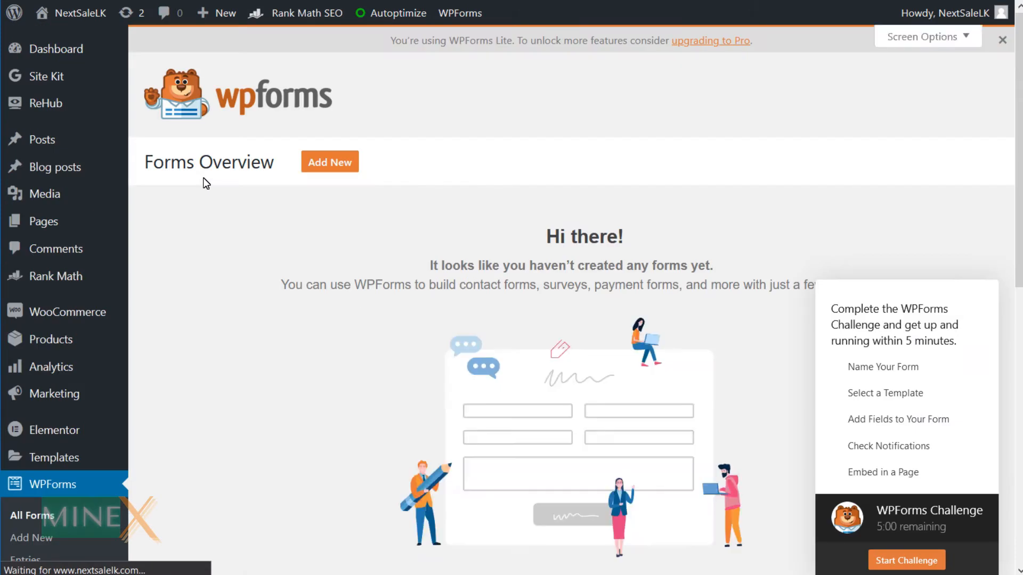
scroll(down, 3)
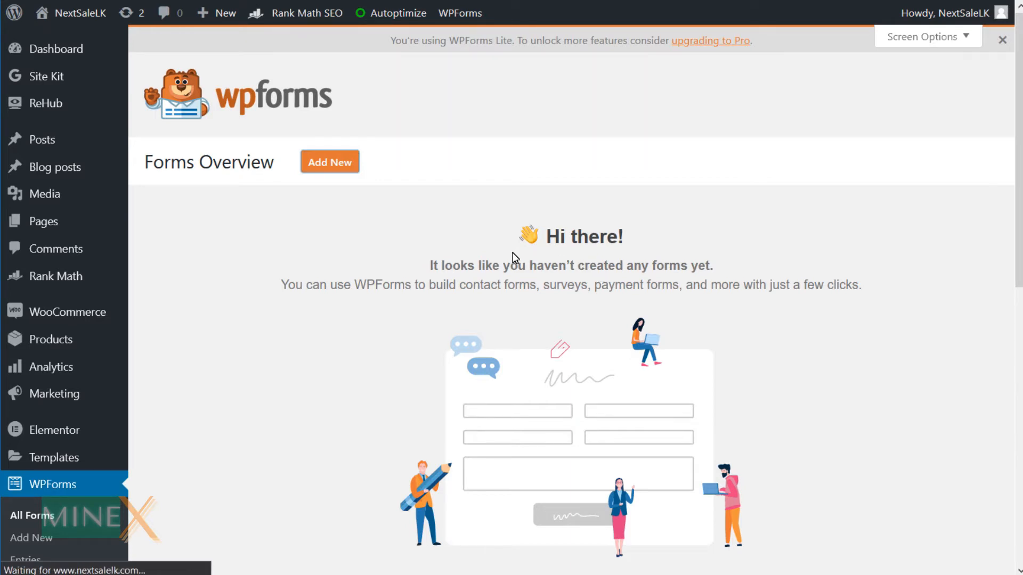
click(329, 162)
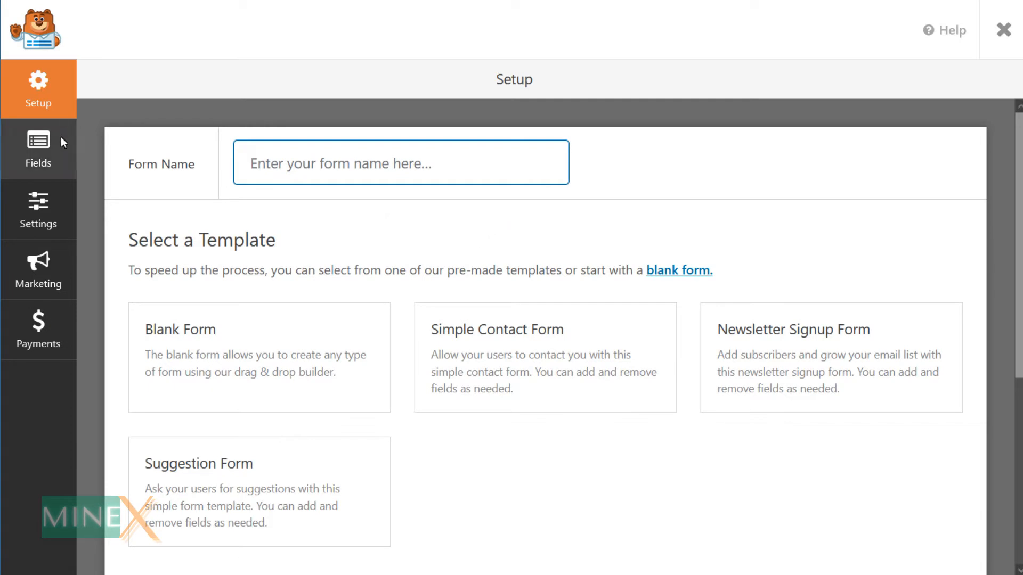
Create a form named 'Contact Us' from the Simple Contact Form template.
scroll(down, 3)
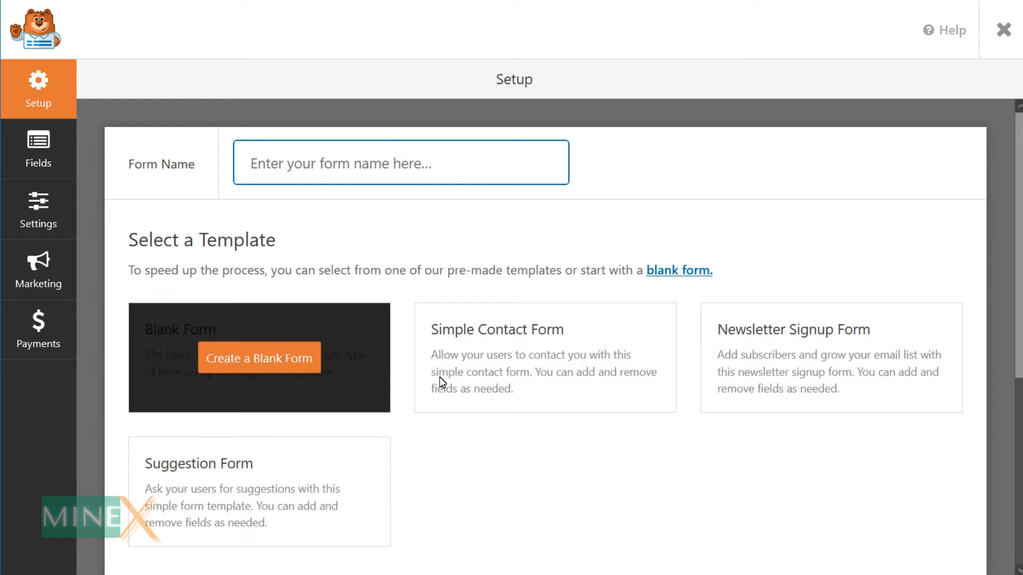
text(Contact Us)
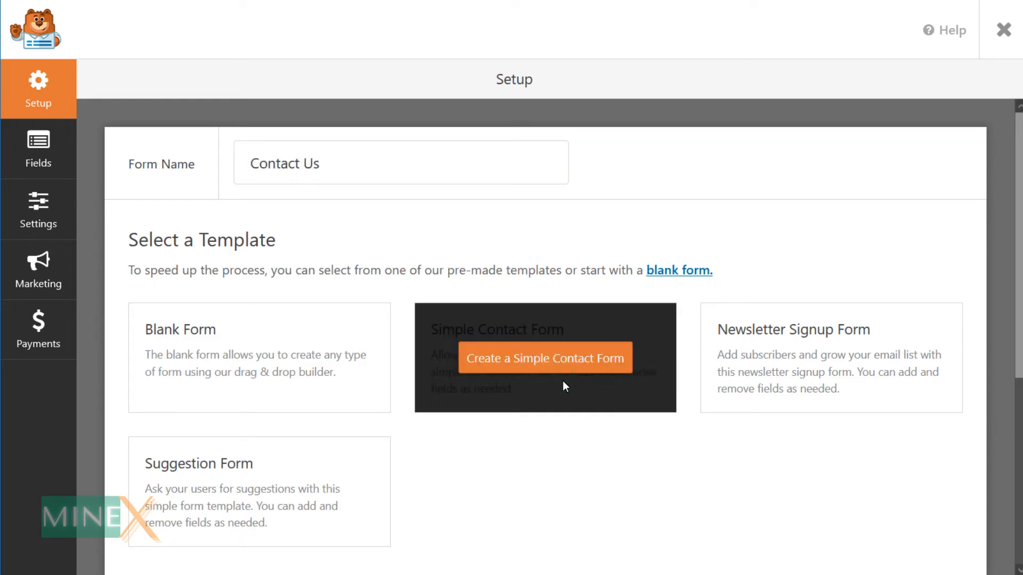
click(544, 358)
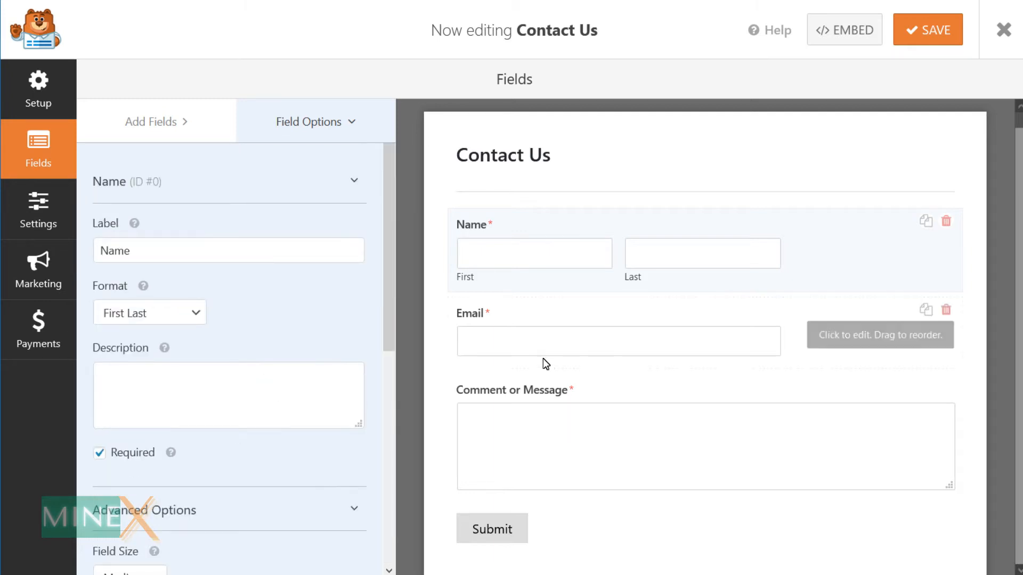
Add a Reason of Contact choice field with first options 'Purches' and 'Get Details A'.
click(151, 122)
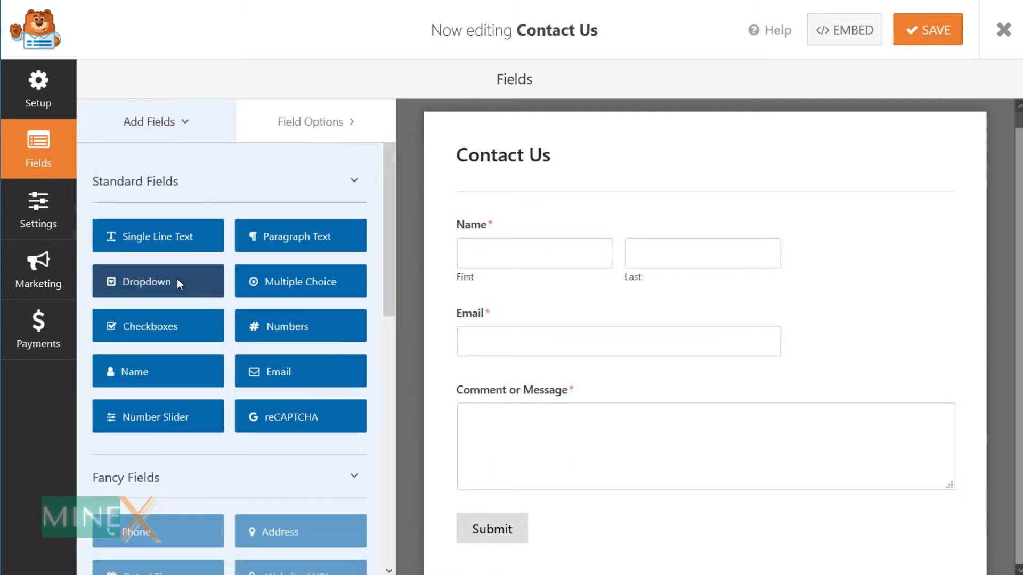
click(158, 281)
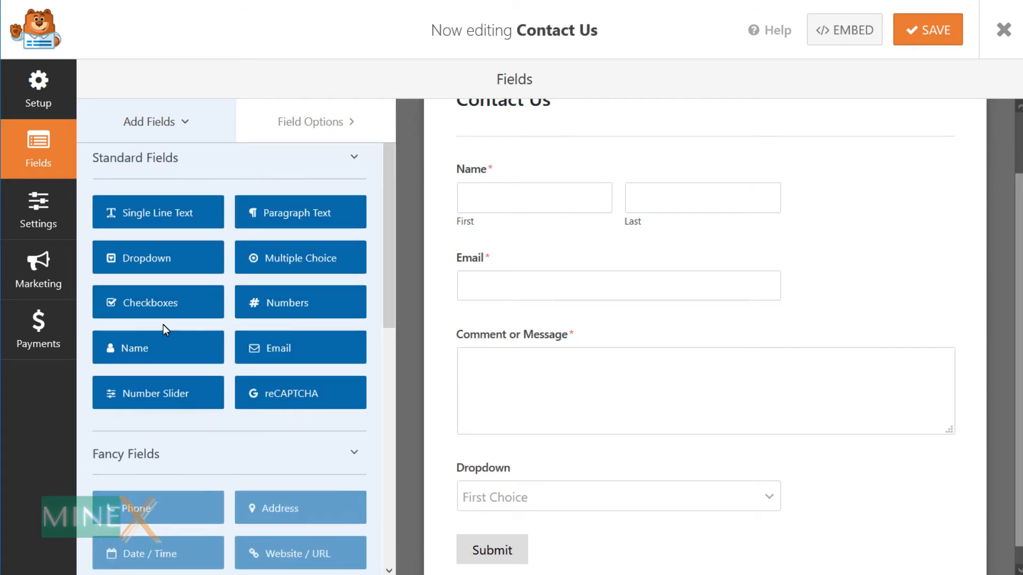
mouse_move(301, 257)
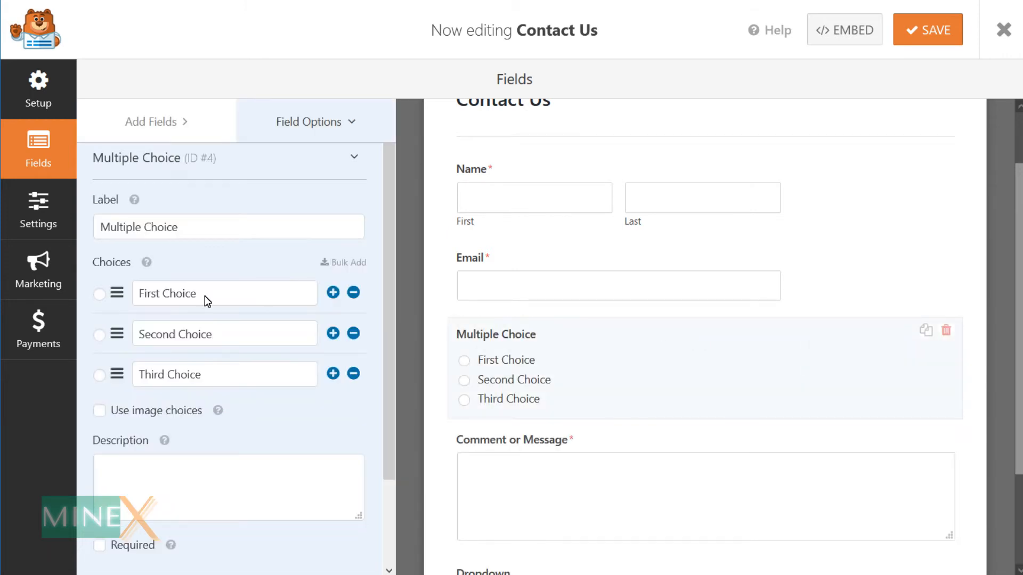
text(Rea)
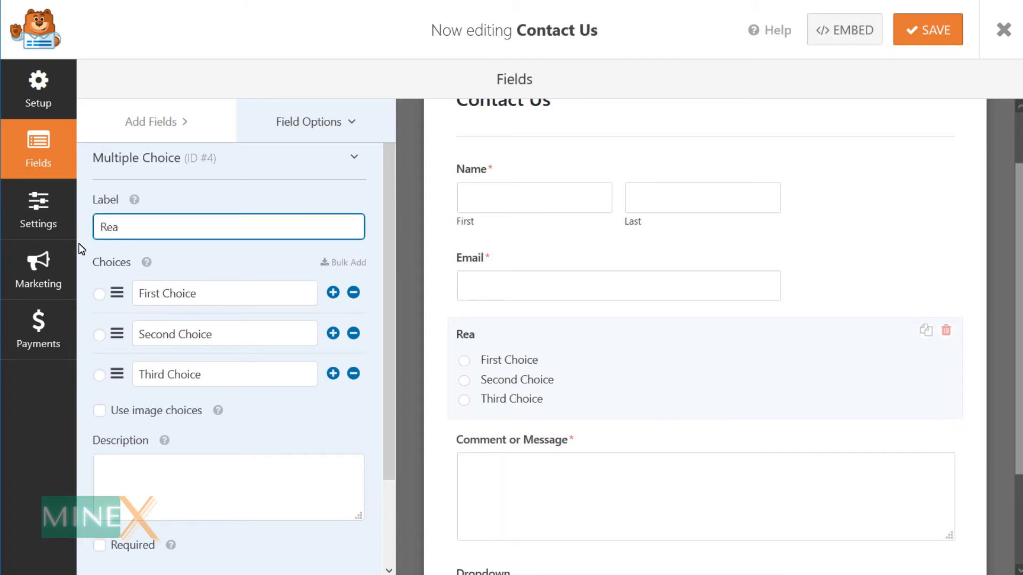
click(223, 292)
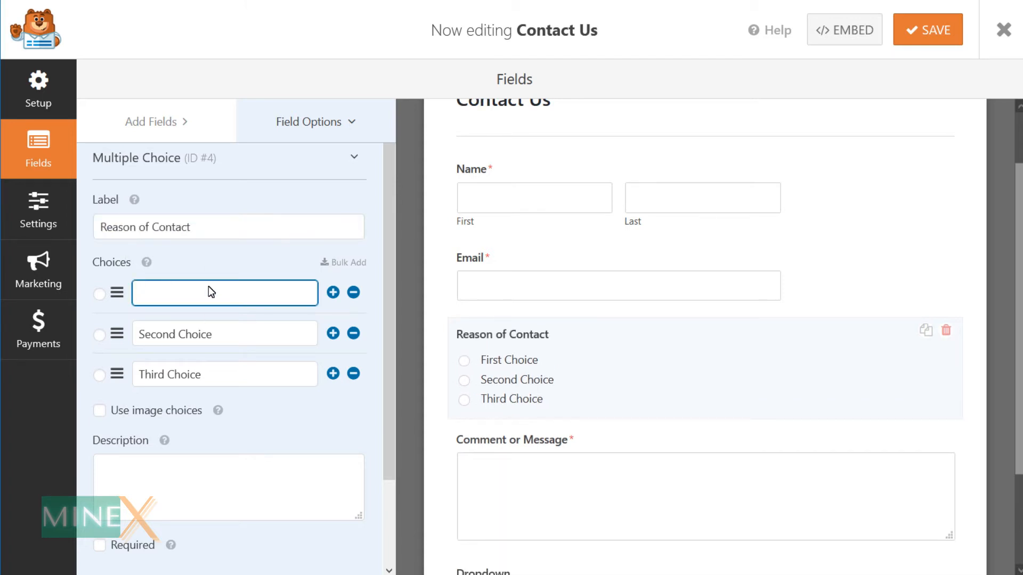
text(Purches)
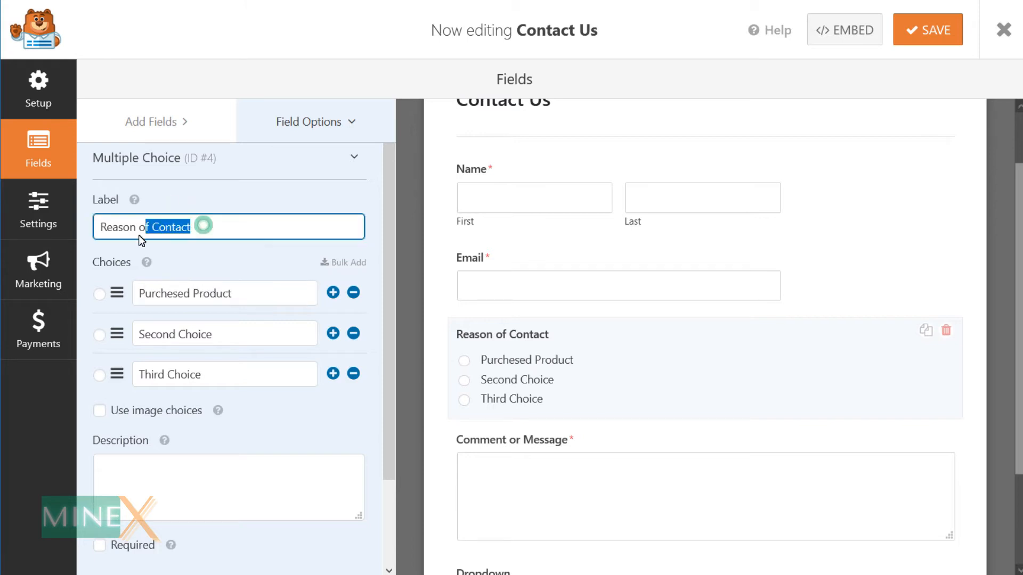
text(Get Details About Products)
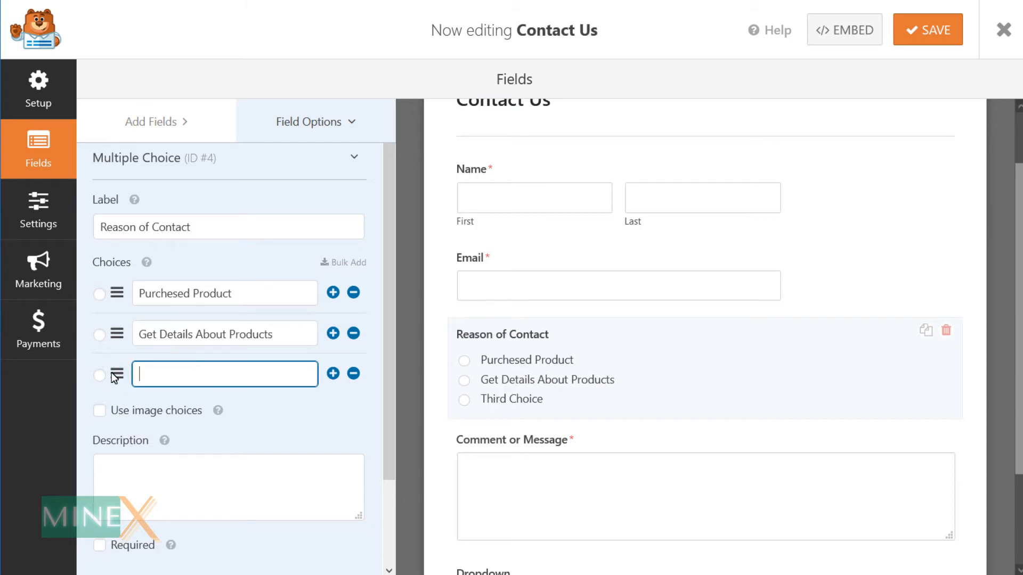
Set the third choice to 'Product Inquiry' and remove the extra Dropdown field.
click(332, 374)
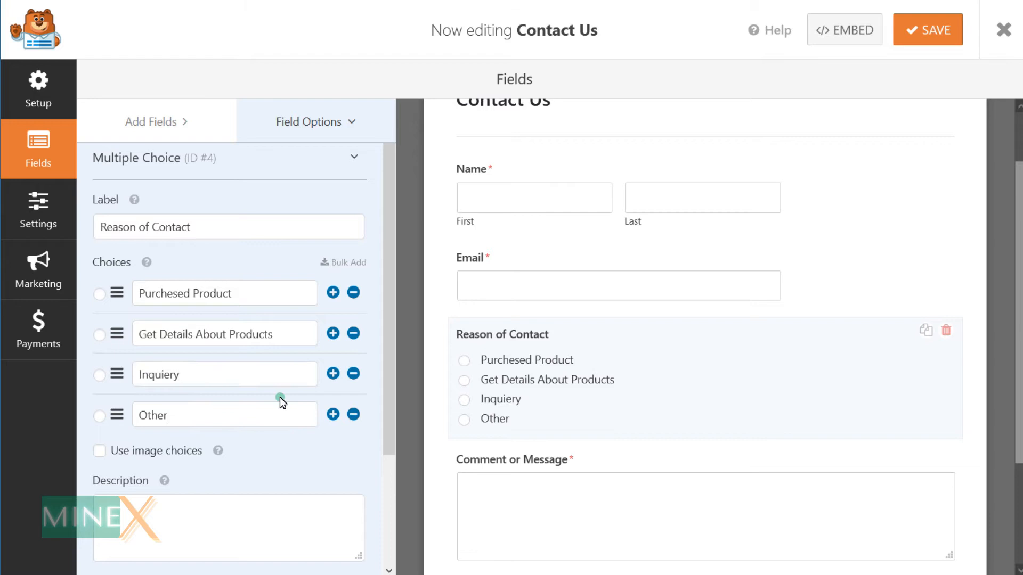
text(Product Inquiry)
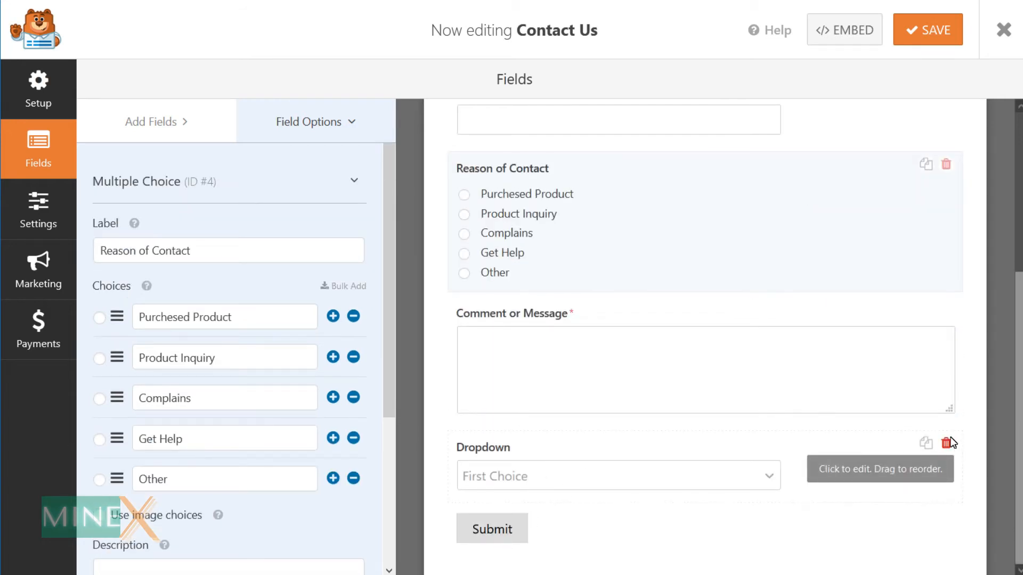
click(150, 122)
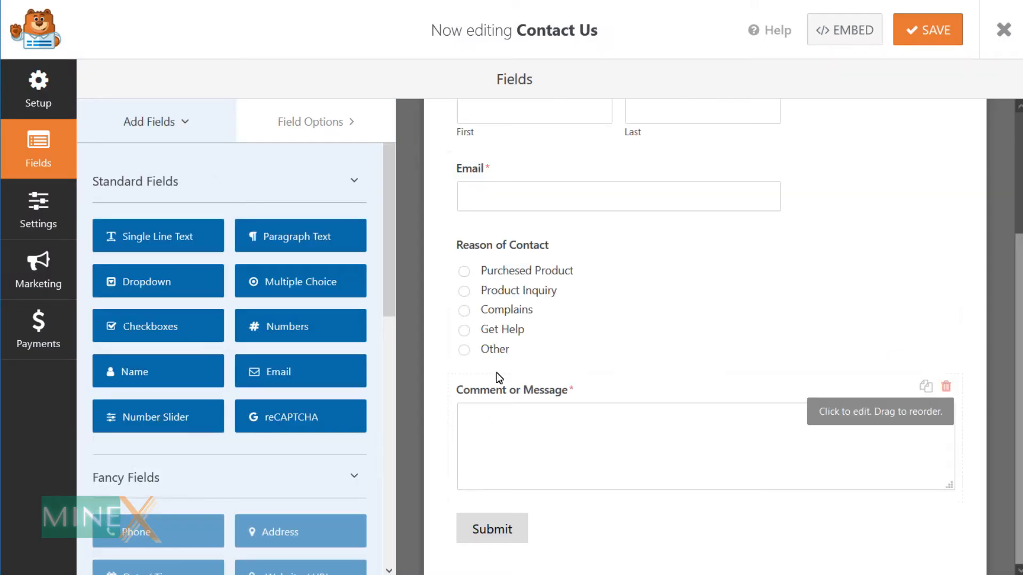
mouse_move(158, 417)
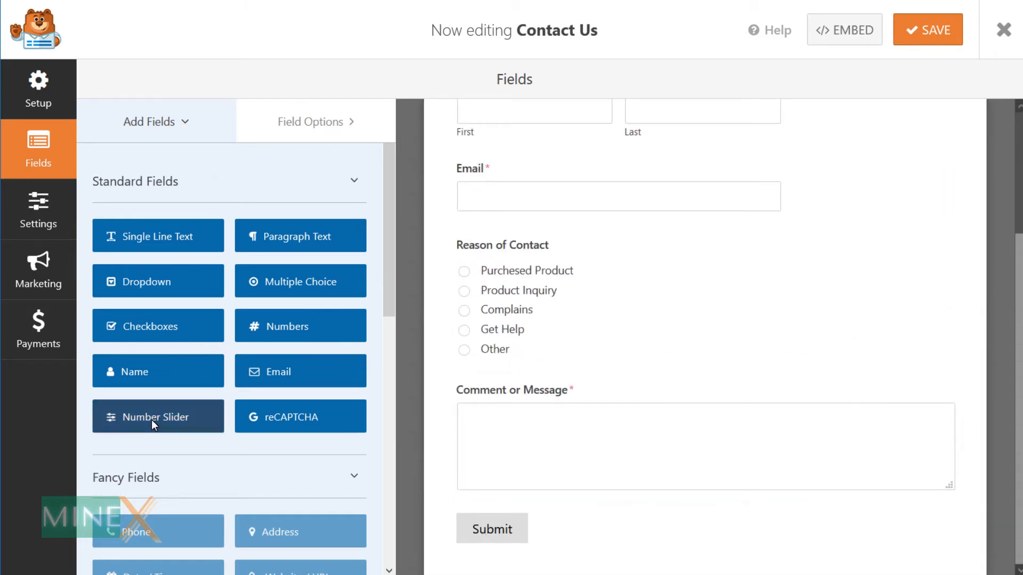
Switch between Fields and Settings to show the Contact Us form's General settings.
click(38, 210)
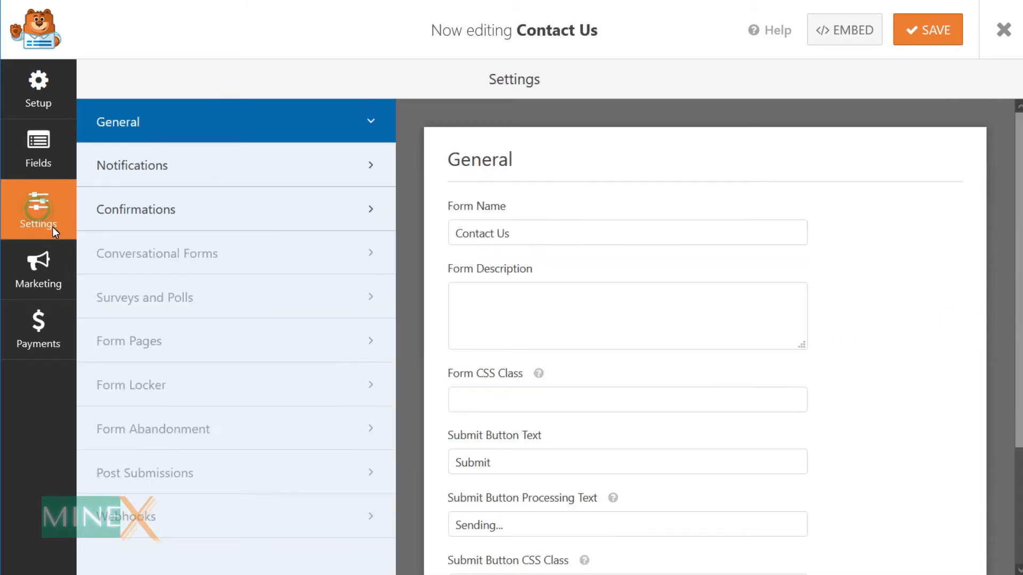
click(39, 149)
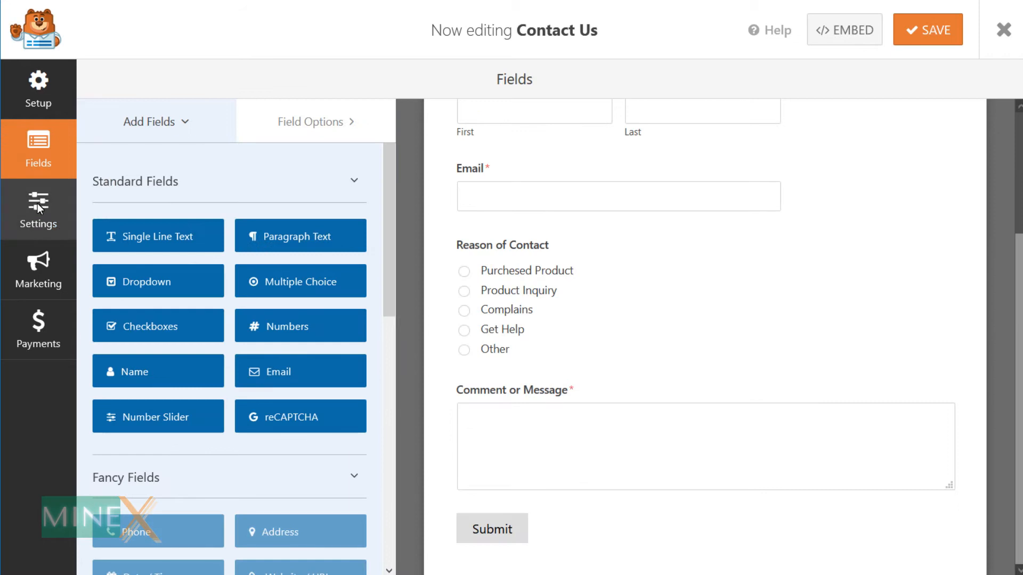
click(39, 209)
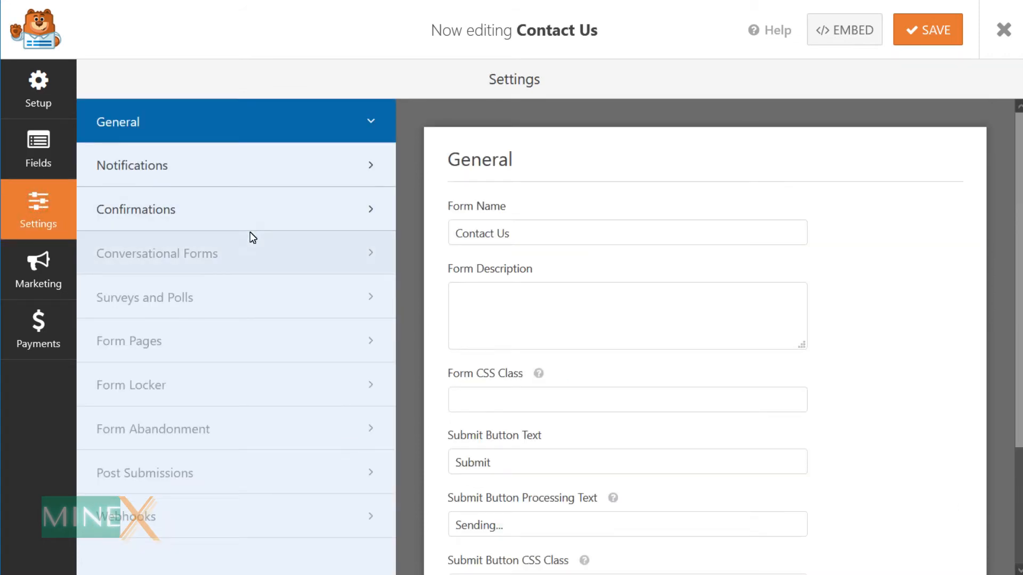
mouse_move(252, 186)
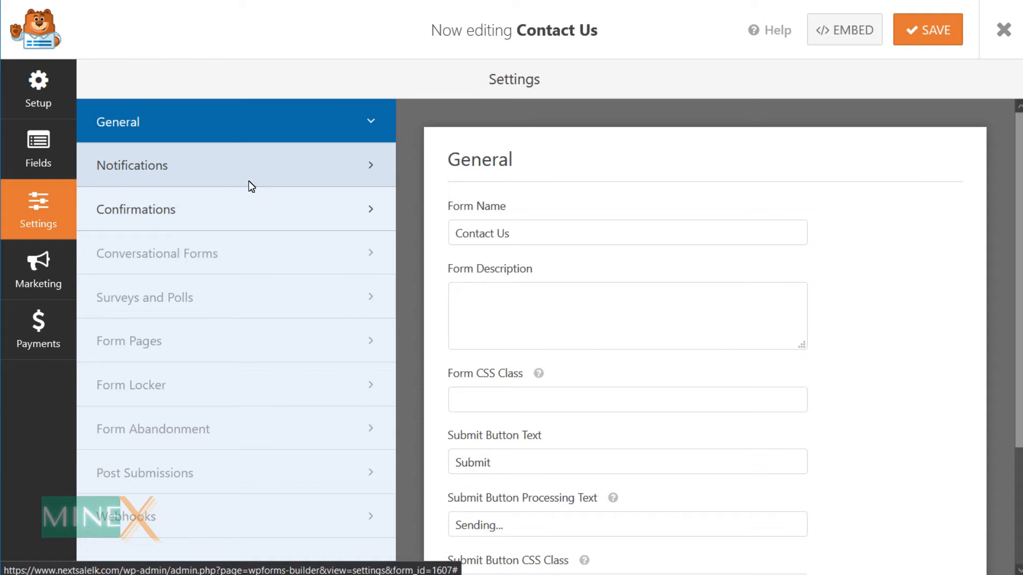
click(132, 165)
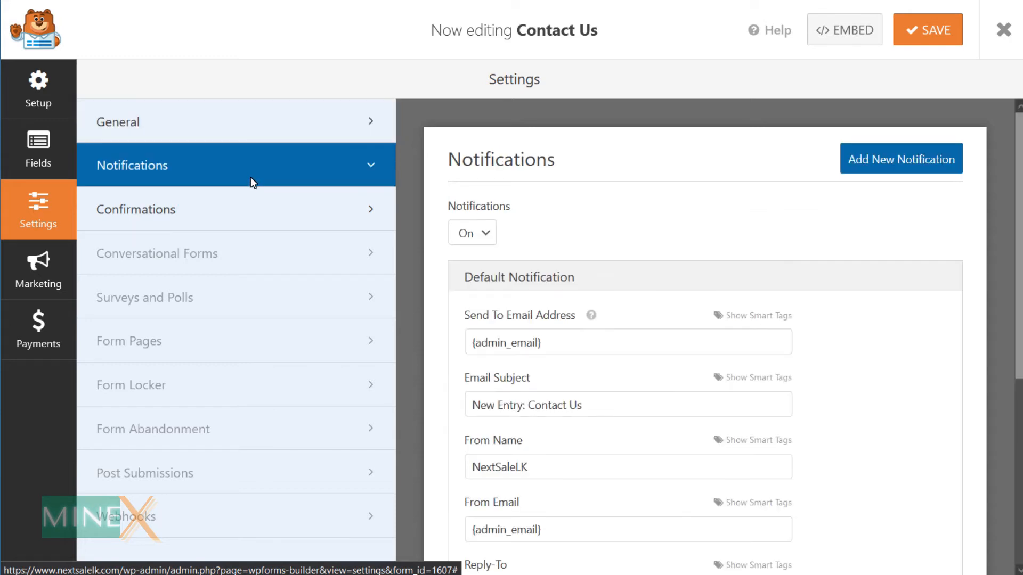
scroll(down, 3)
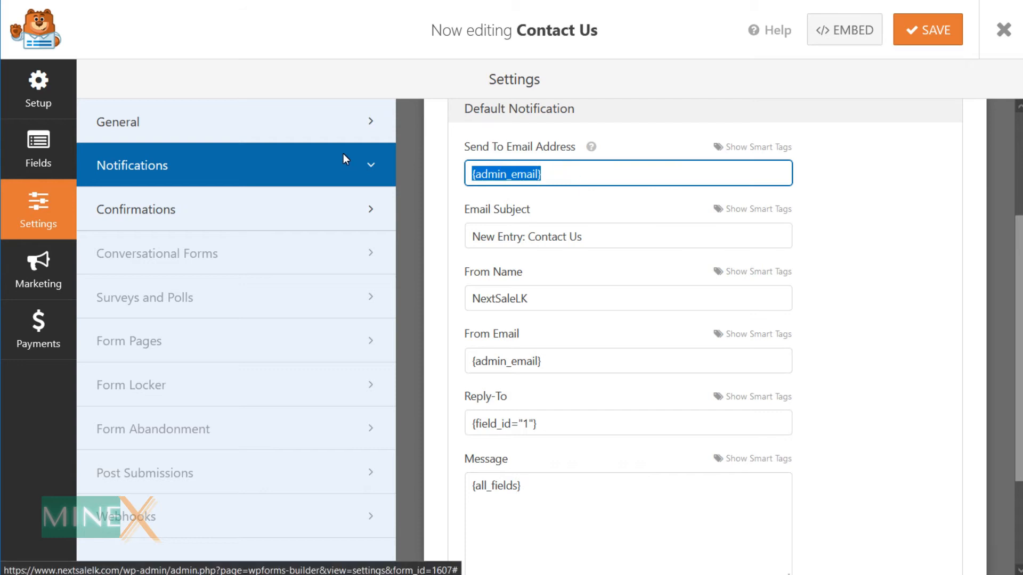
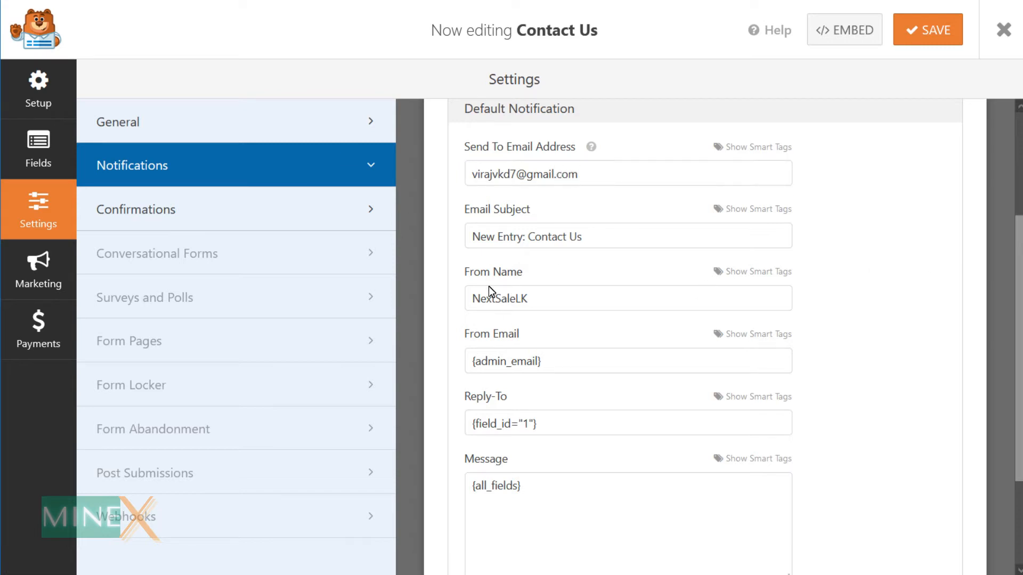
mouse_move(515, 344)
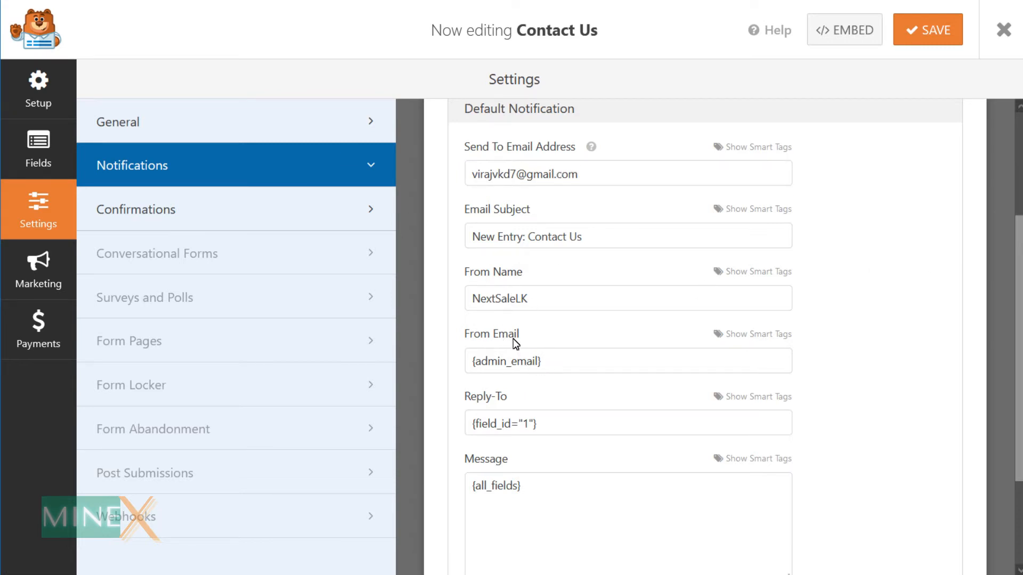
scroll(down, 3)
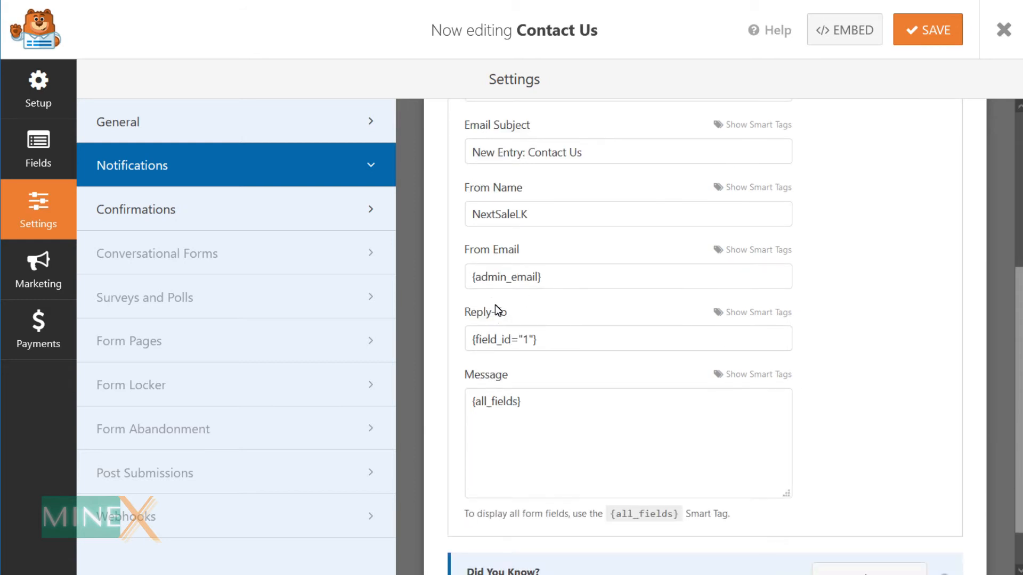
Save the form and append 'NextSaleLK' to its confirmation message.
click(927, 30)
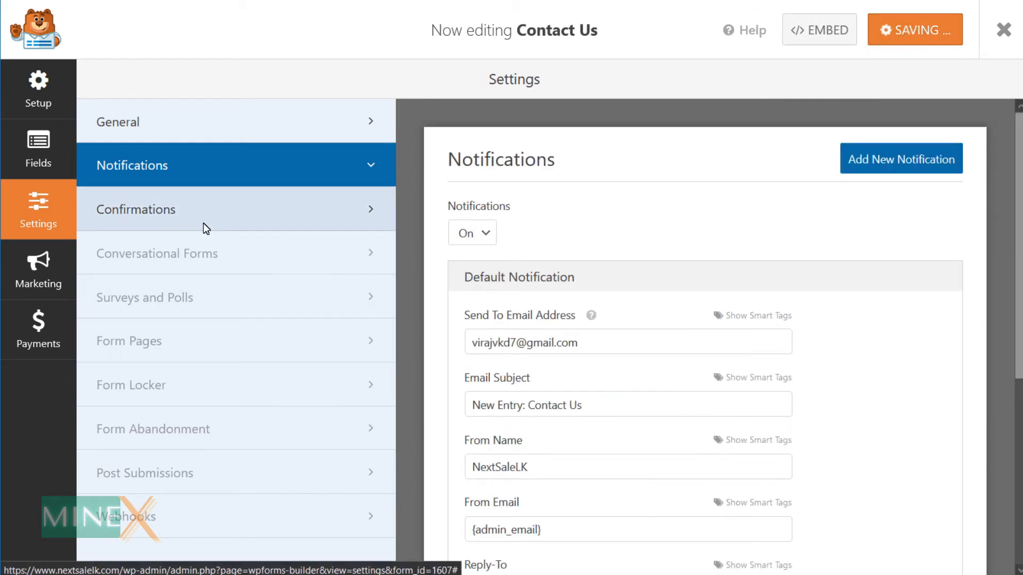
click(135, 209)
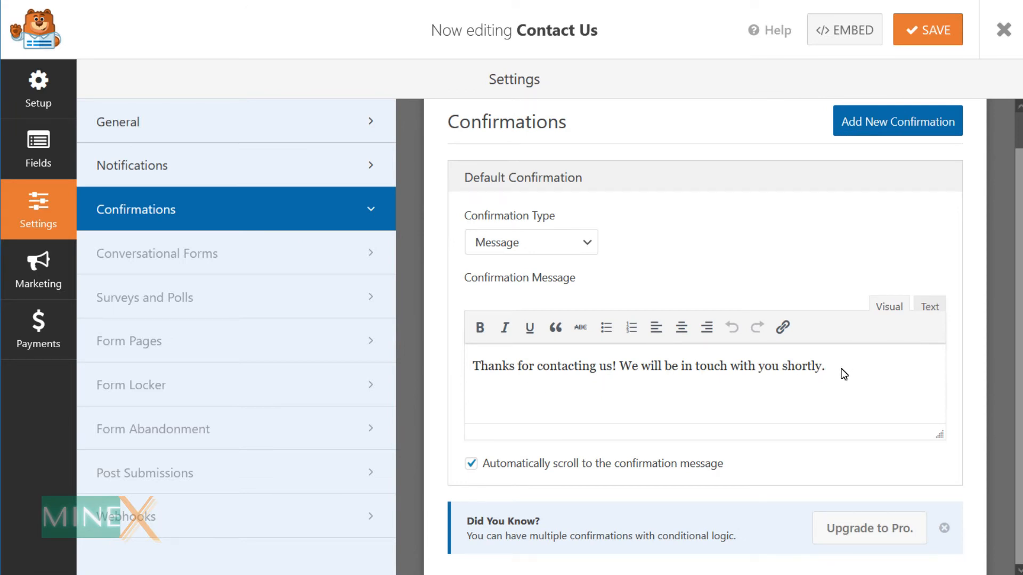
text(Next)
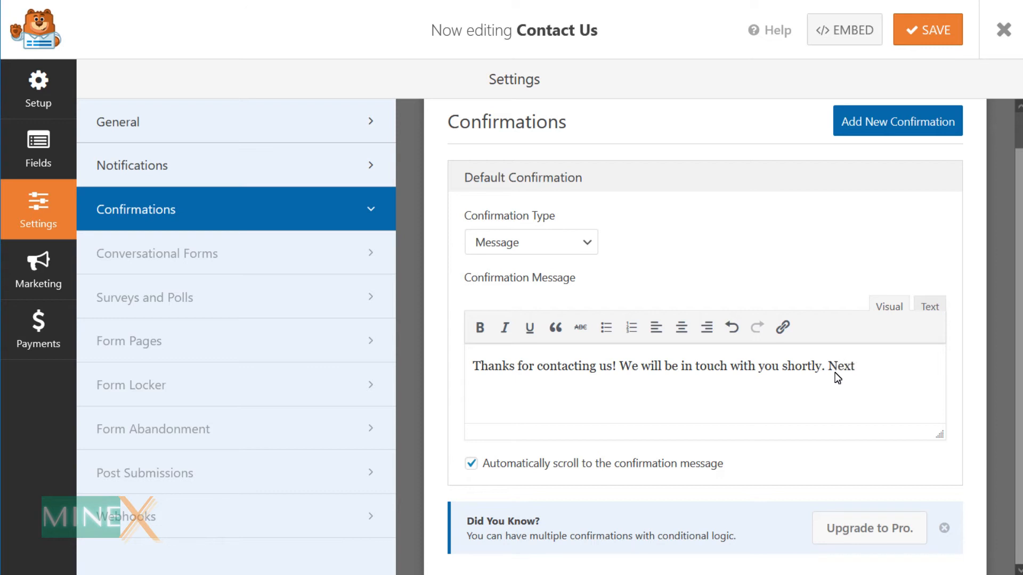
text(SaleLK)
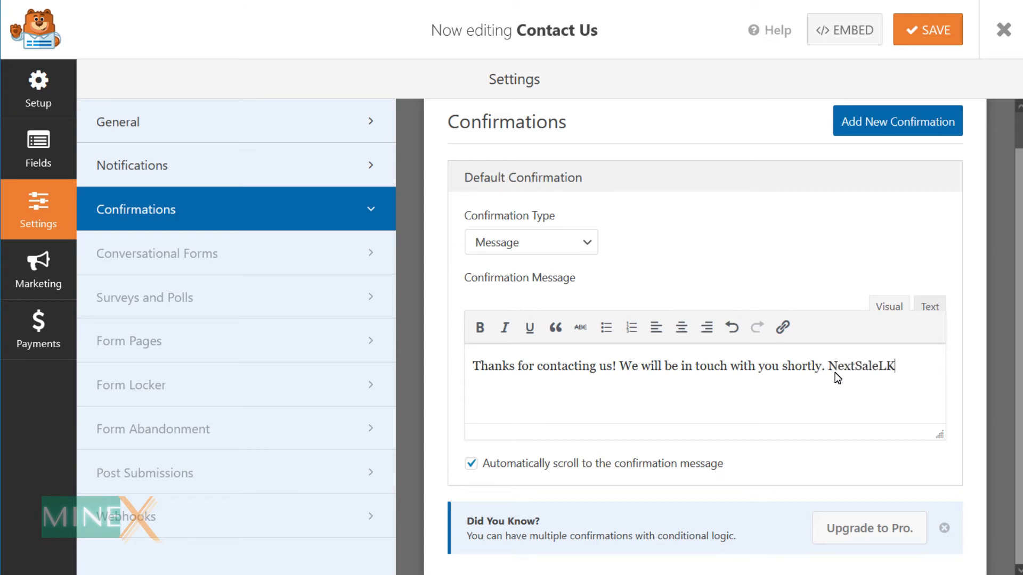
mouse_move(879, 396)
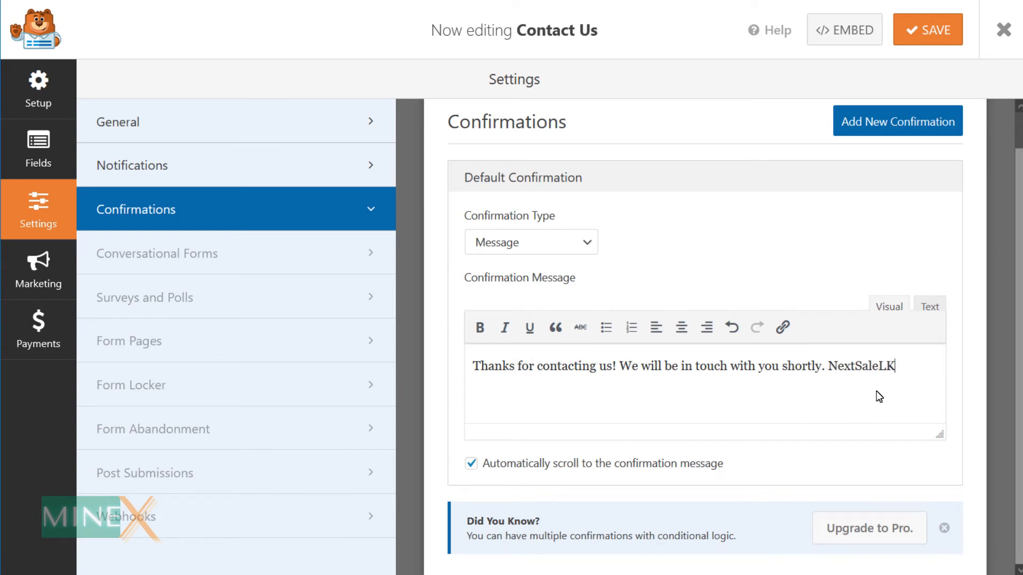
mouse_move(857, 408)
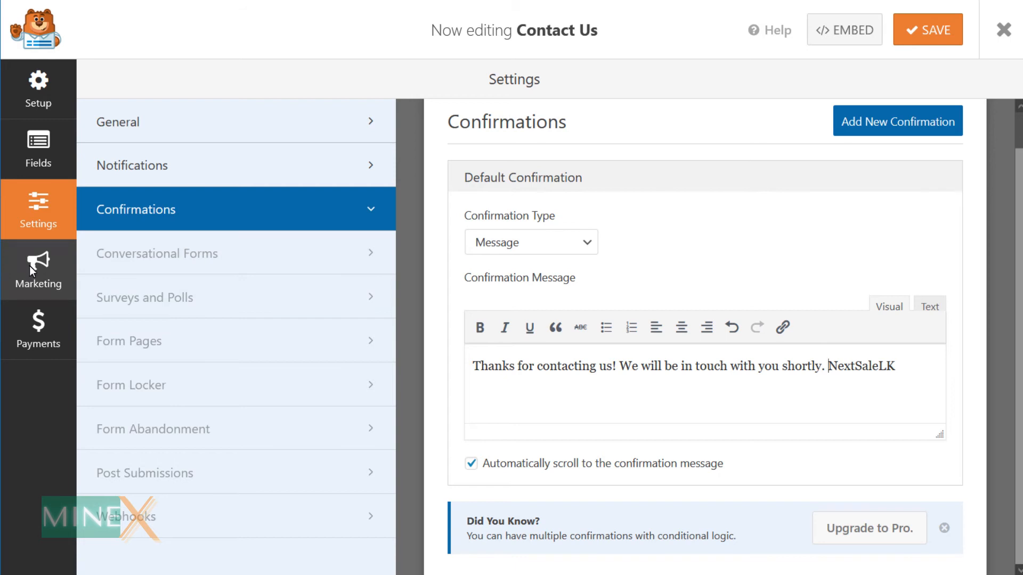
Browse the Marketing (Constant Contact) and Payments panels, then return to the form's Setup page.
click(38, 269)
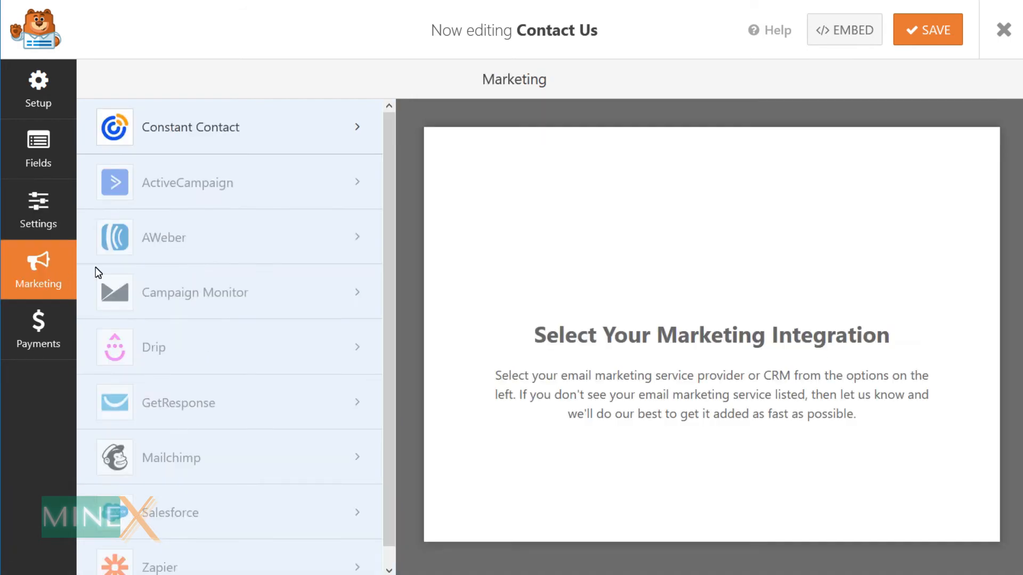
click(189, 127)
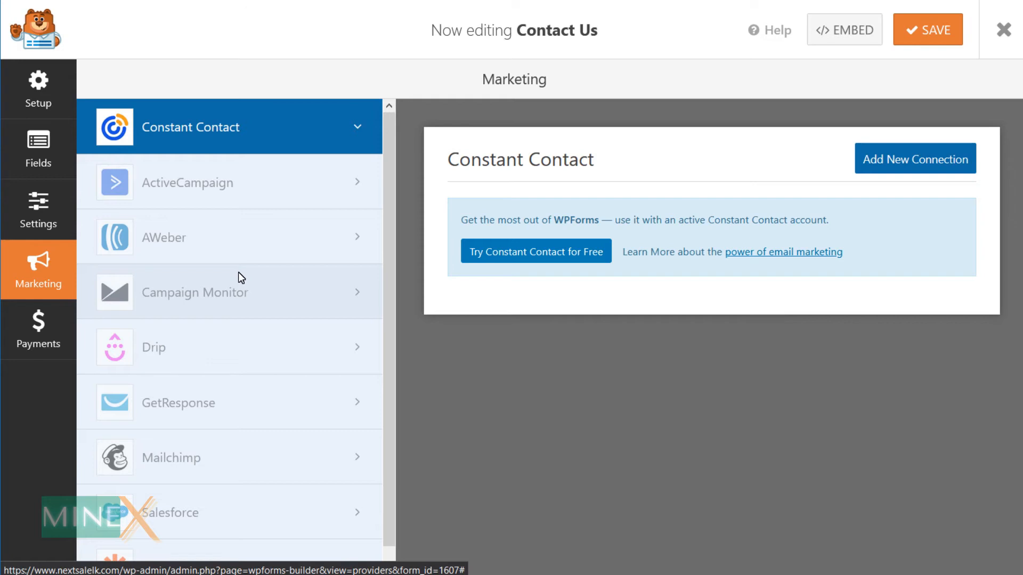
click(38, 329)
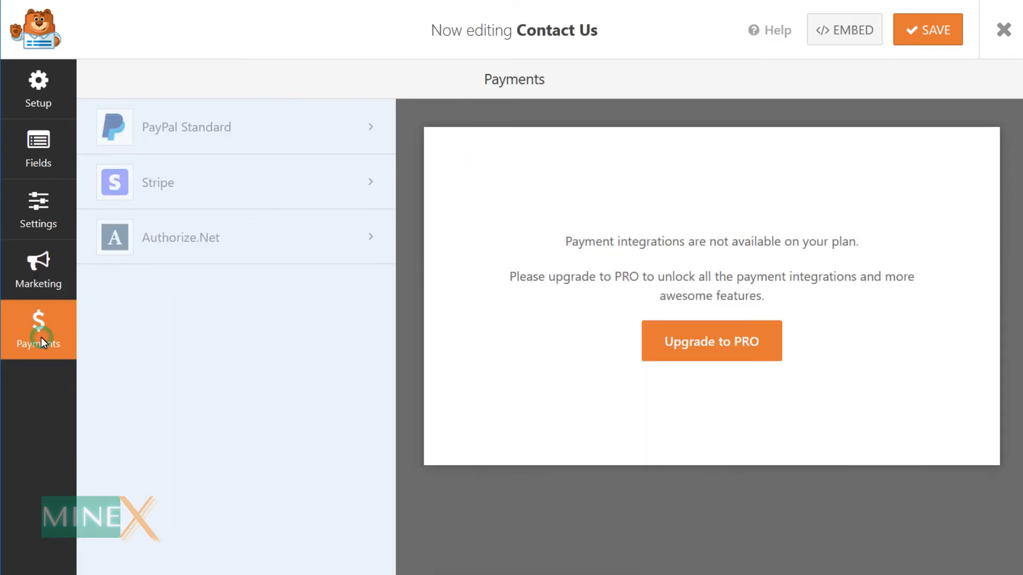
mouse_move(13, 307)
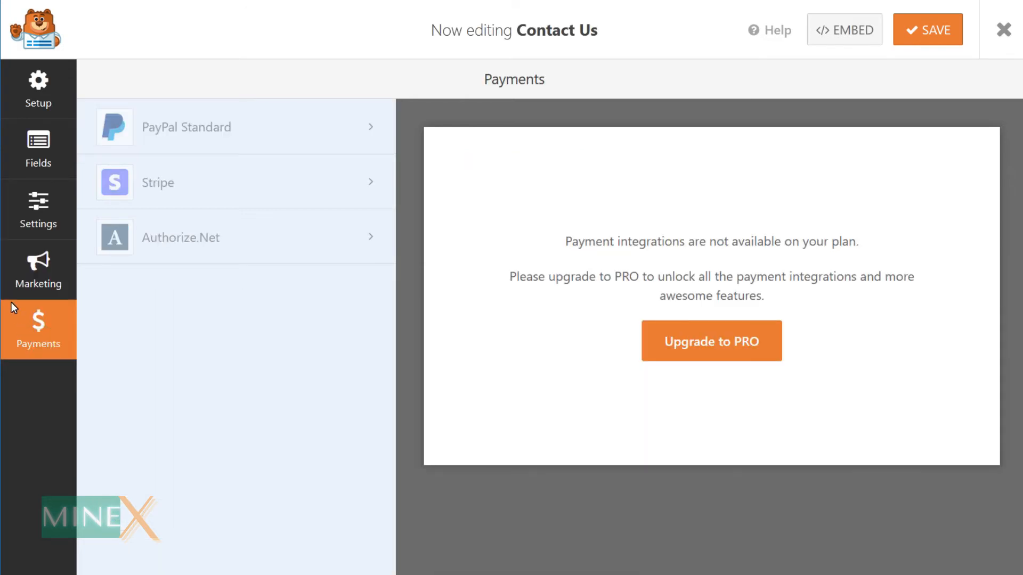
mouse_move(38, 270)
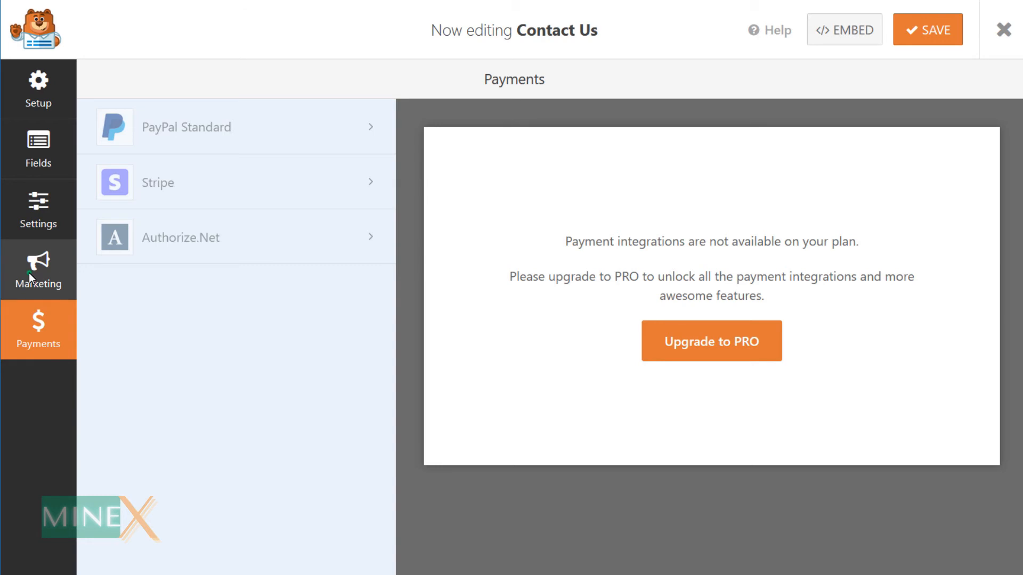
click(38, 90)
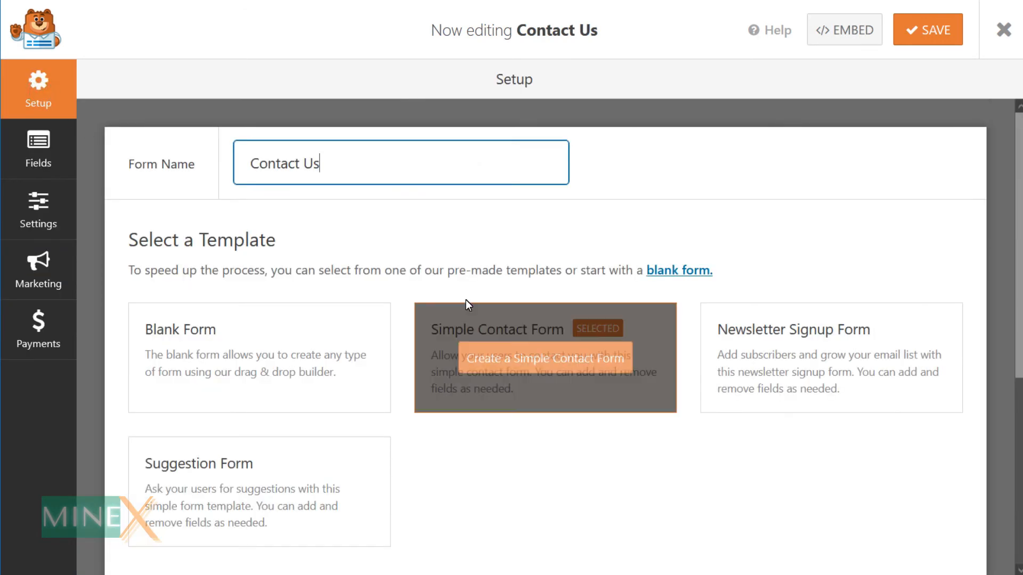
click(544, 358)
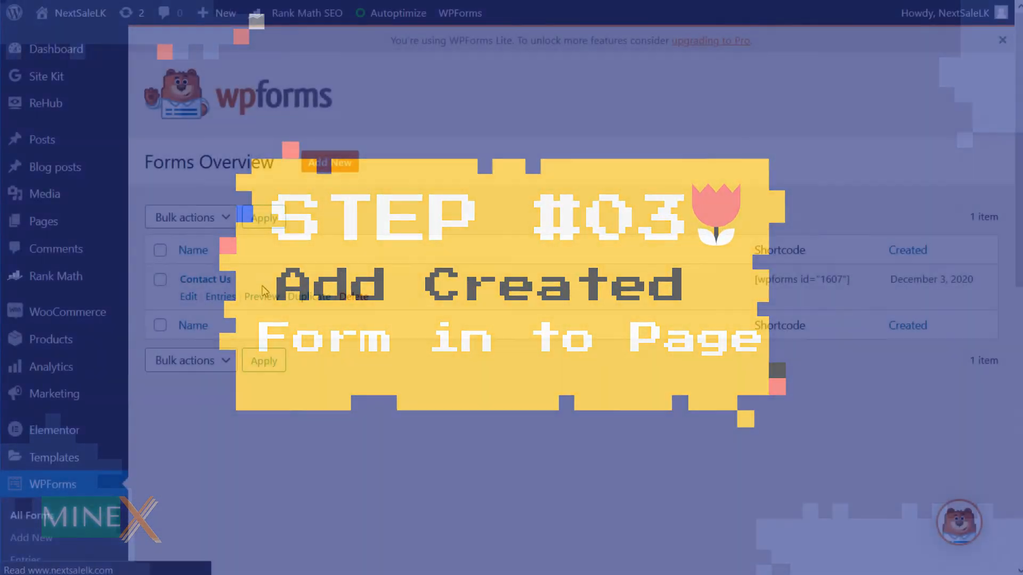
mouse_move(42, 222)
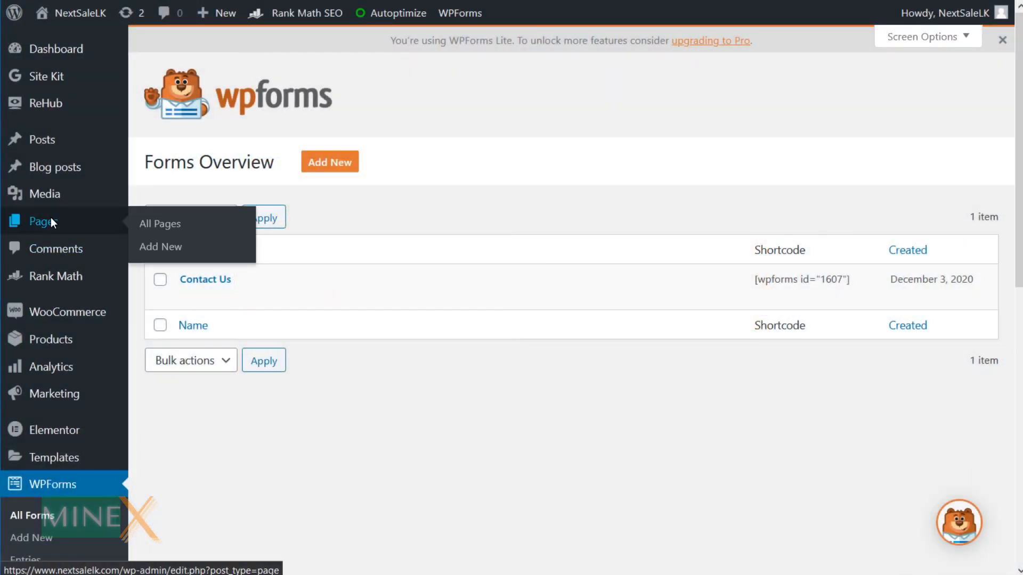
mouse_move(54, 227)
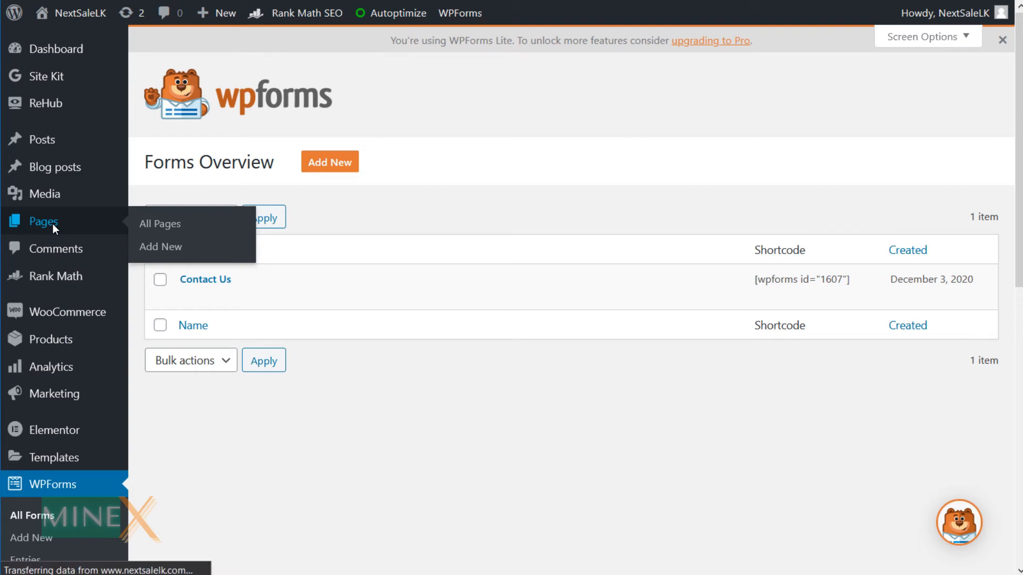
From All Pages, open the Contact Us draft page for editing.
click(160, 223)
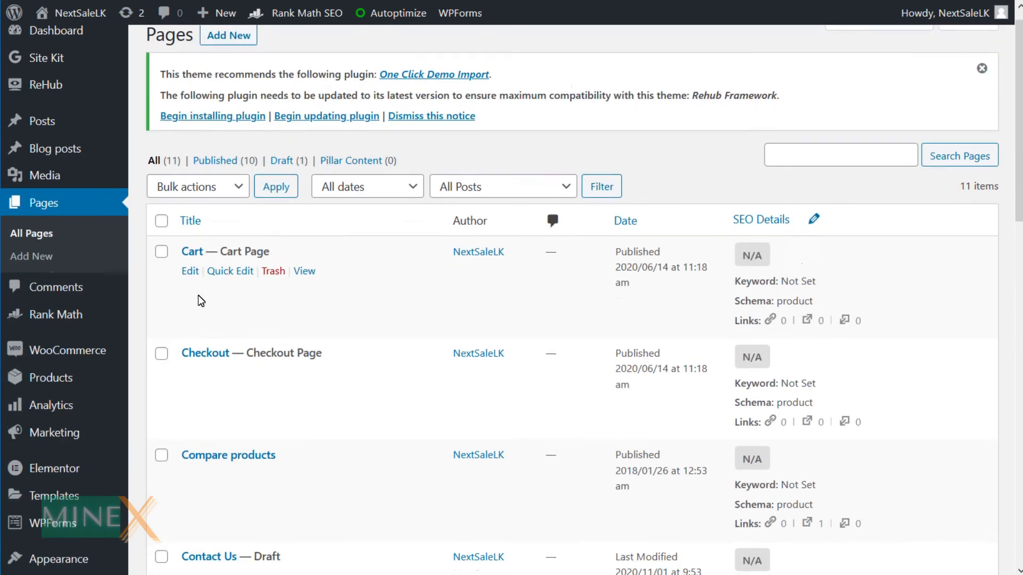
scroll(down, 3)
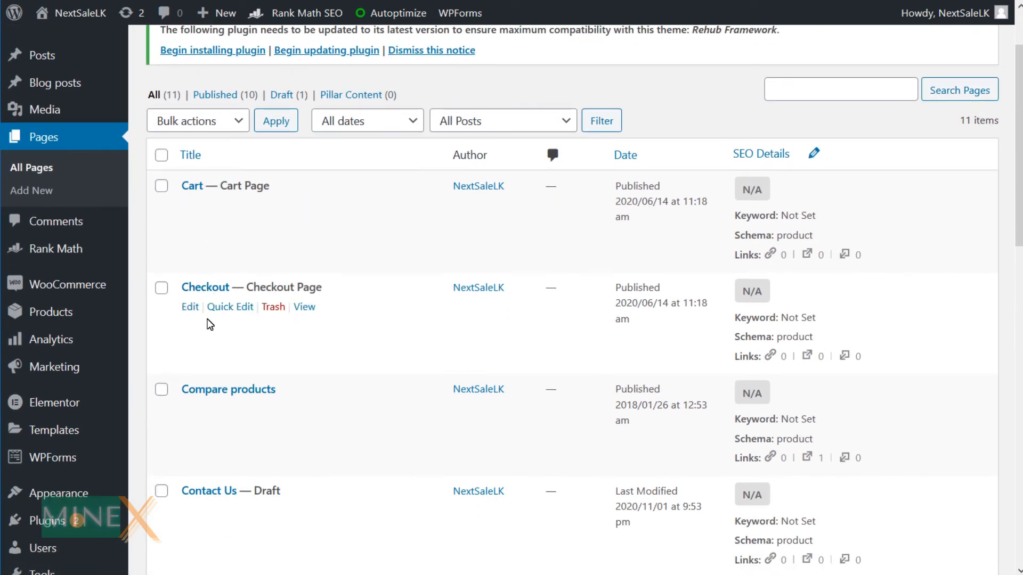
scroll(down, 3)
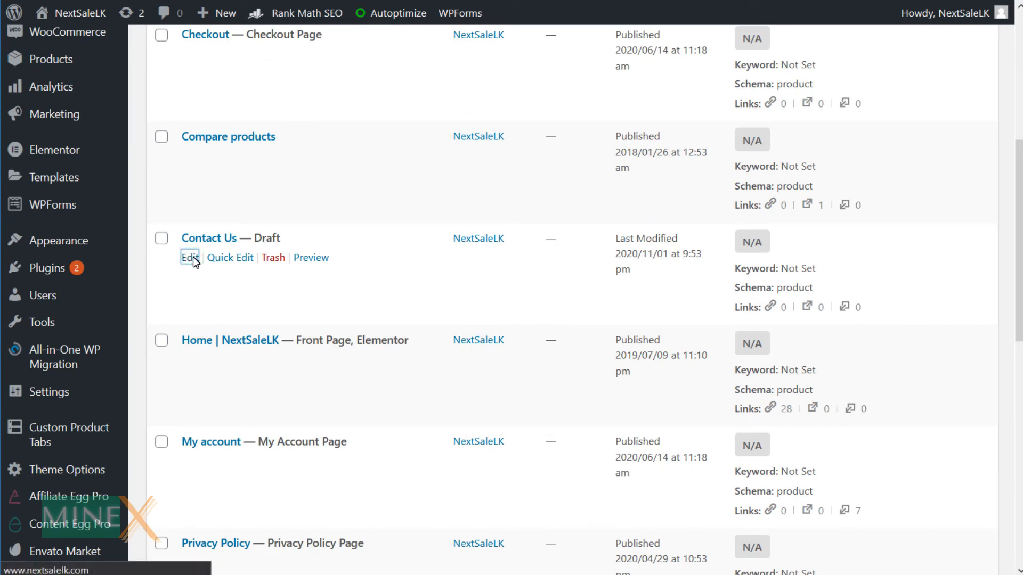
click(190, 257)
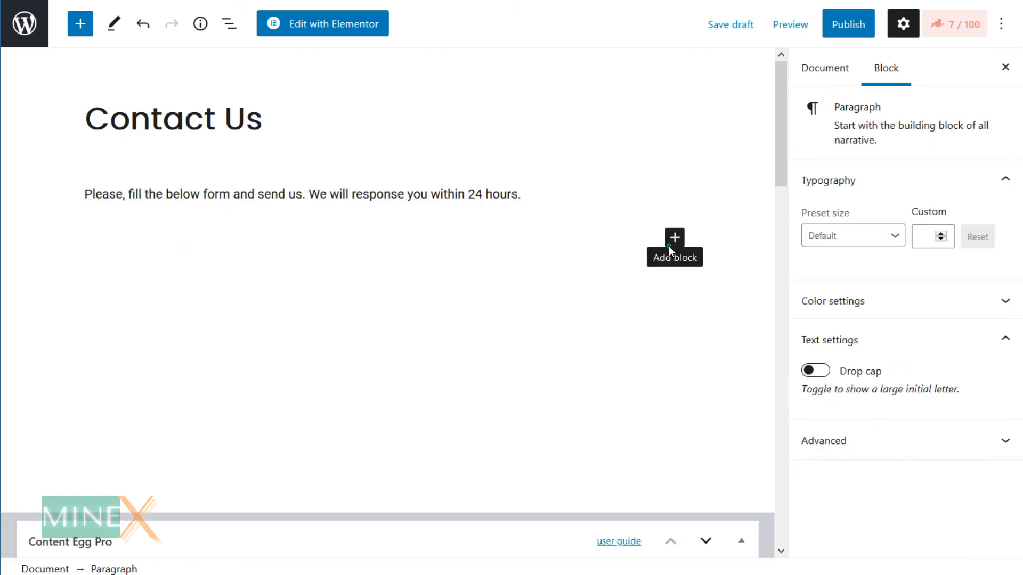
Insert the WPForms block with the Contact Us form below the intro sentence.
click(674, 237)
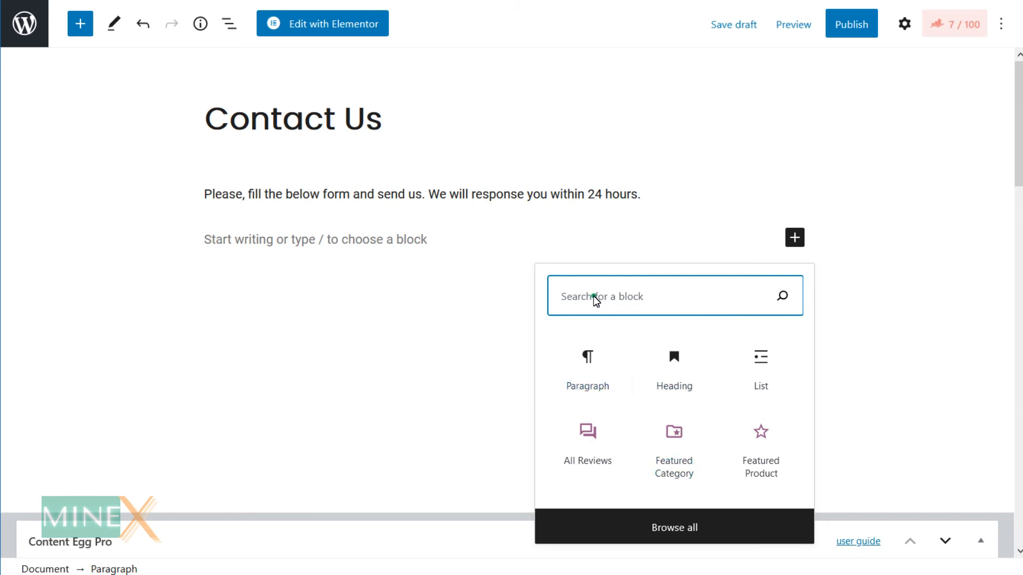
text(wp)
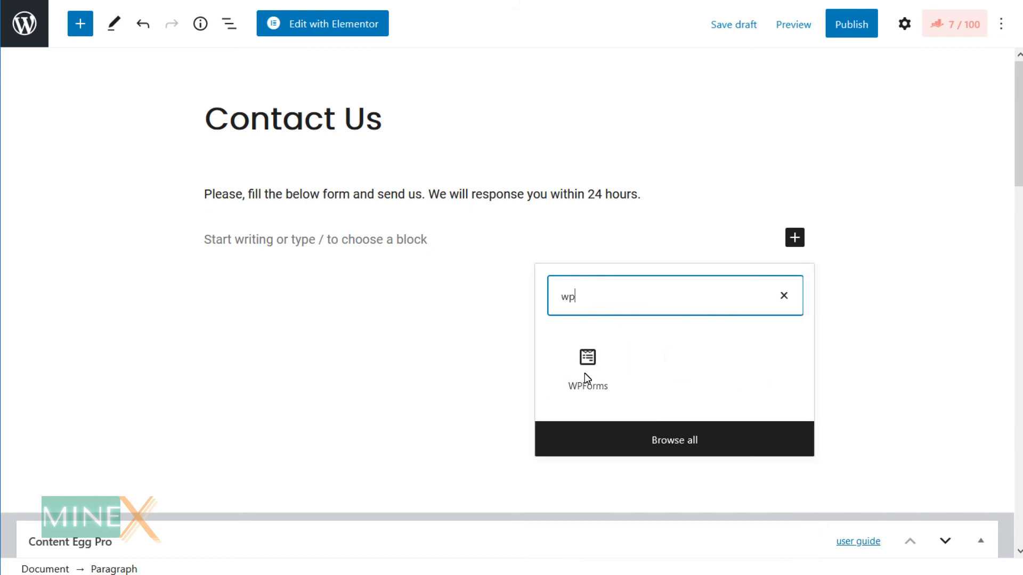
click(586, 365)
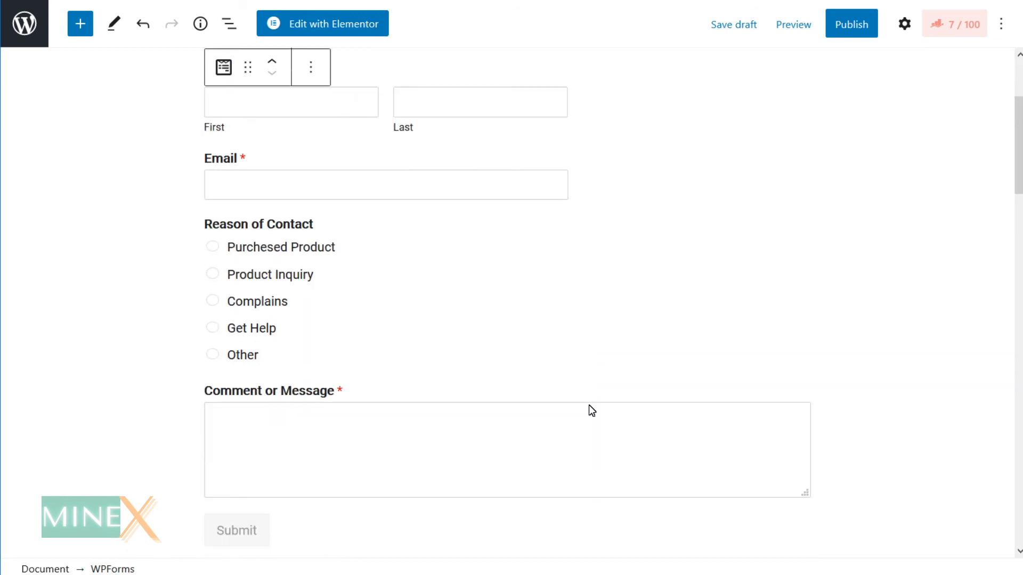
scroll(up, 3)
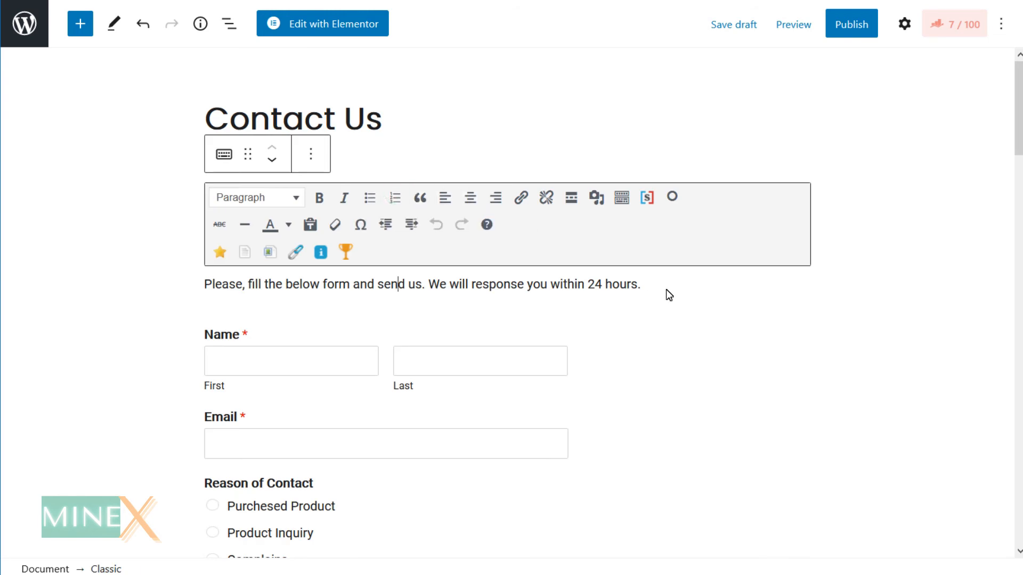
scroll(down, 3)
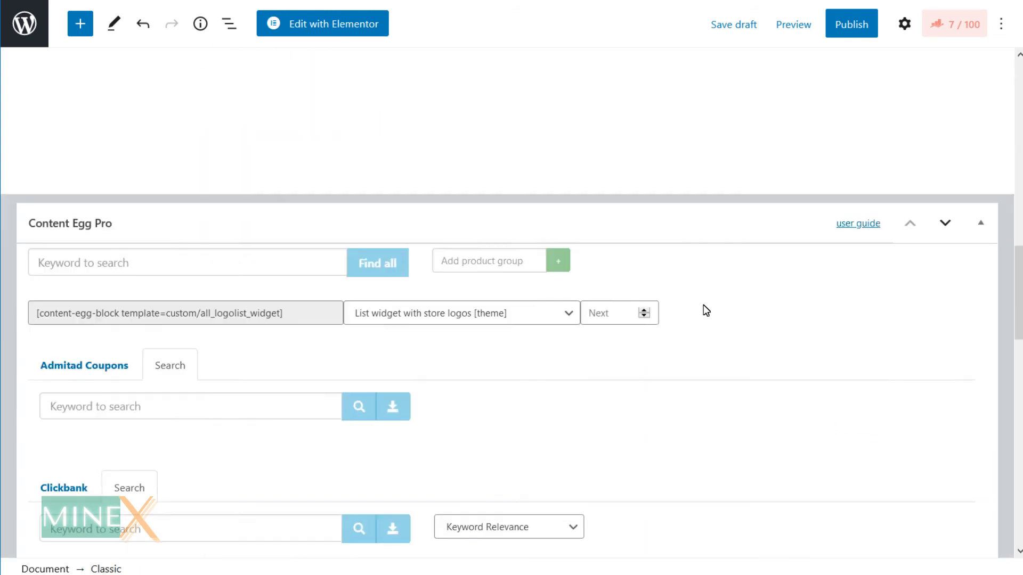
scroll(up, 3)
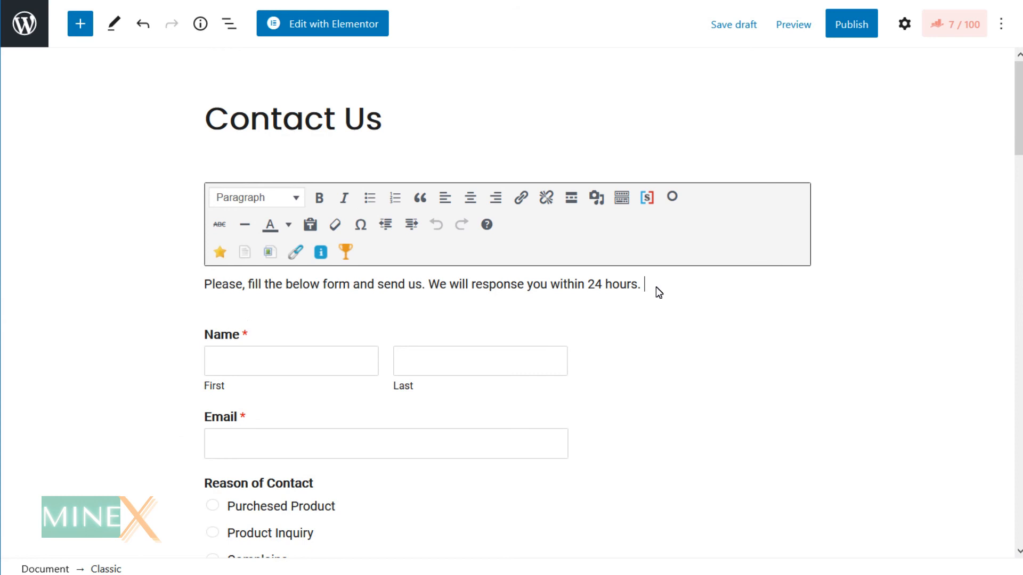
text(Th)
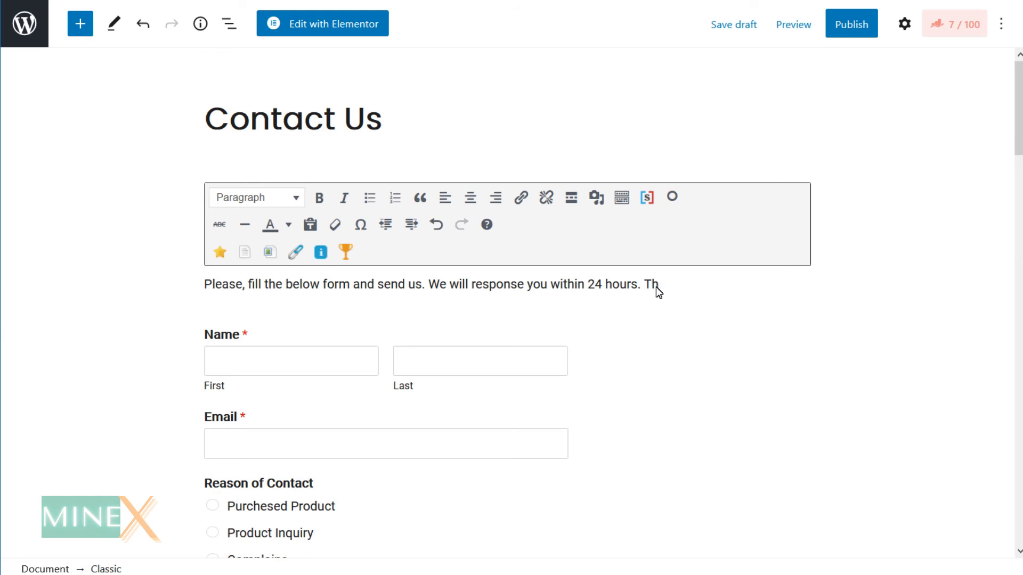
Publish the Contact Us page and confirm publishing.
click(850, 23)
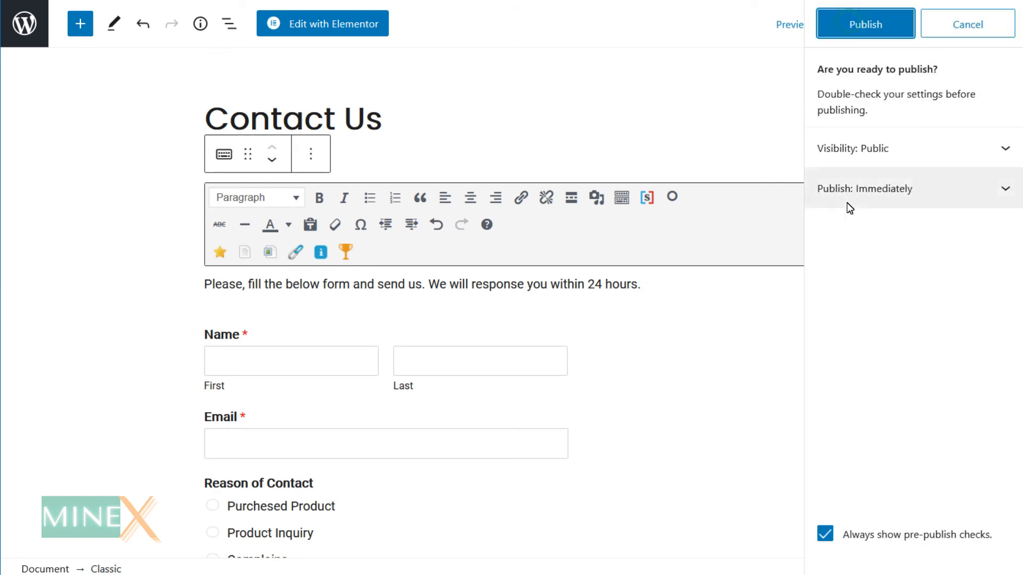
click(865, 24)
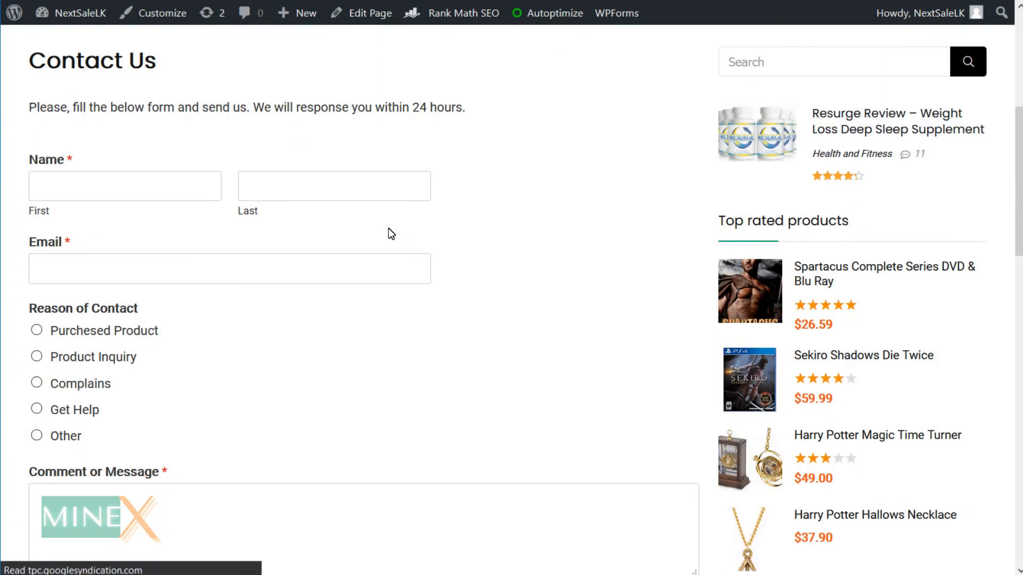
mouse_move(525, 153)
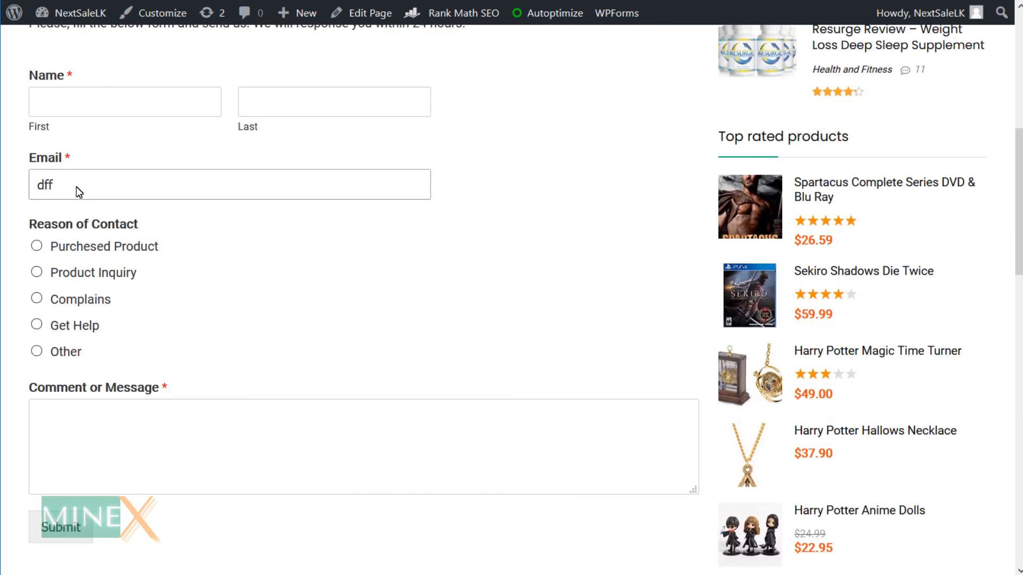
Submit a test entry on the live form and view the thanks-for-contacting confirmation ending with NextSaleLK.
click(192, 431)
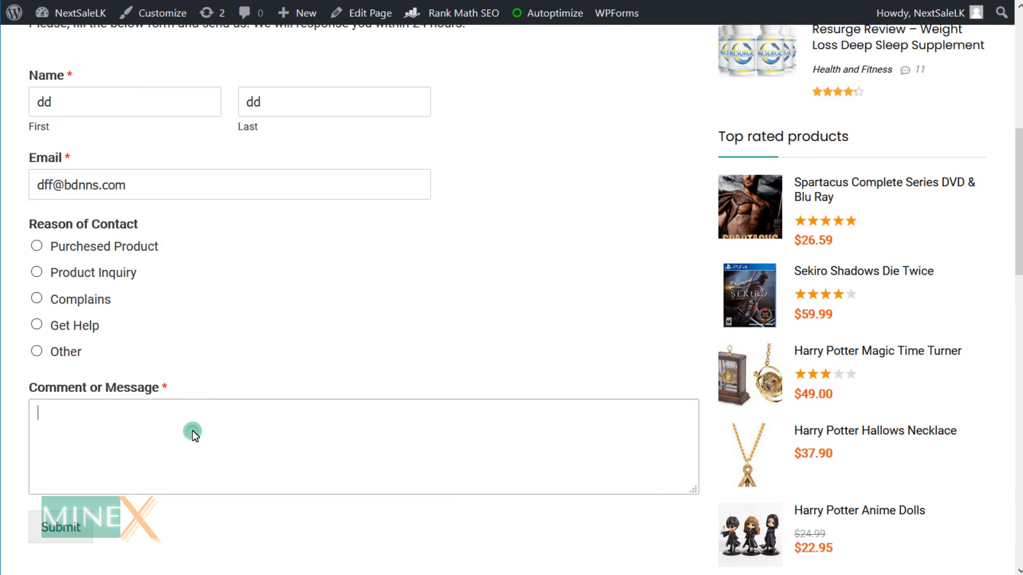
click(60, 527)
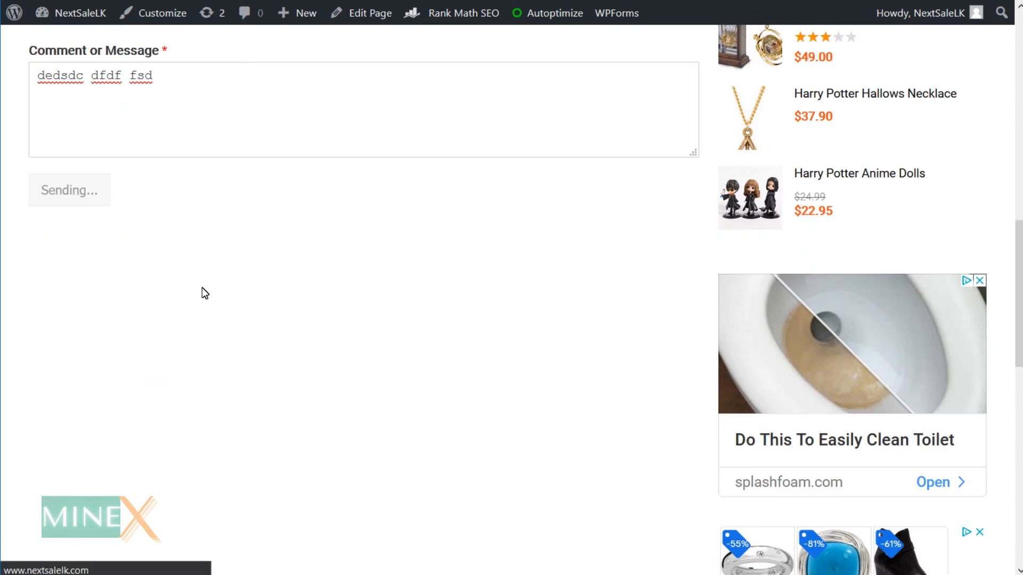
click(69, 189)
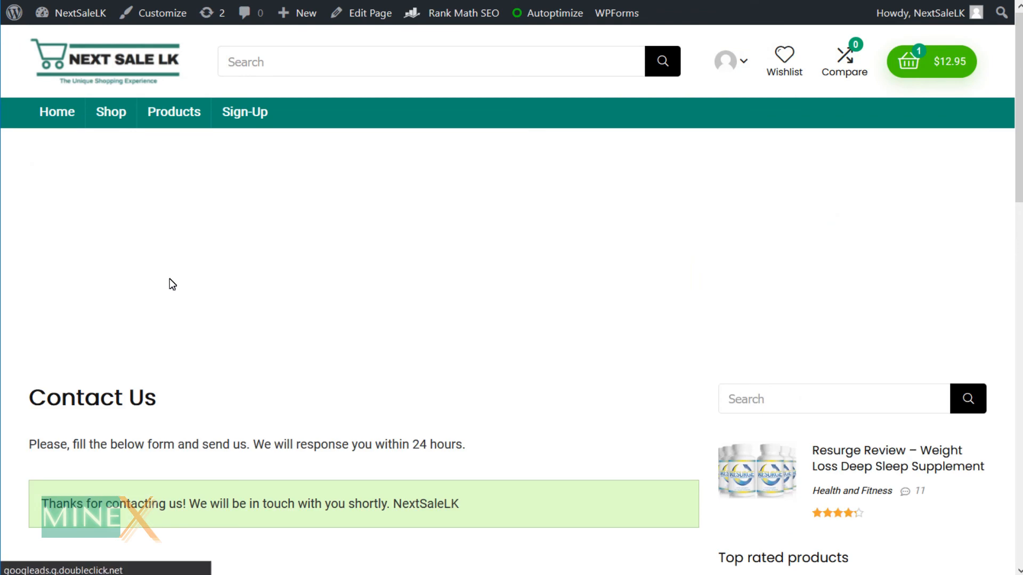
scroll(down, 3)
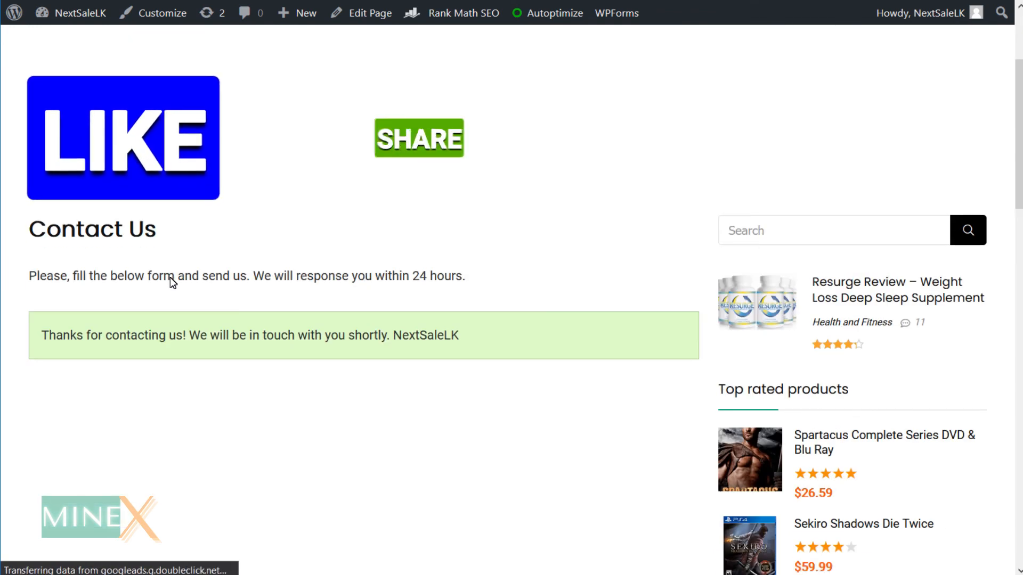